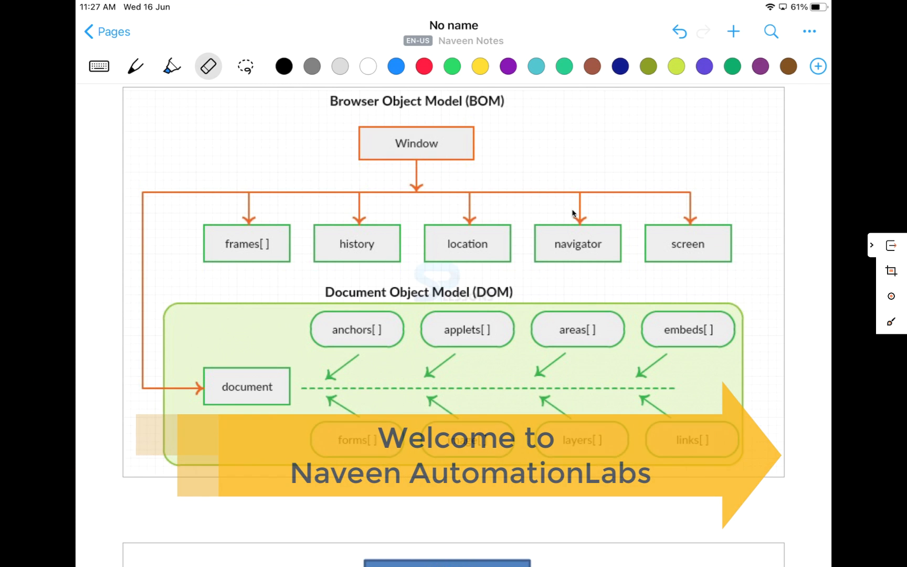
Underline the 'Browser Object Model (BOM)' title and the DOM label in black ink.
{"action": "left_click", "coordinate": [135, 66]}
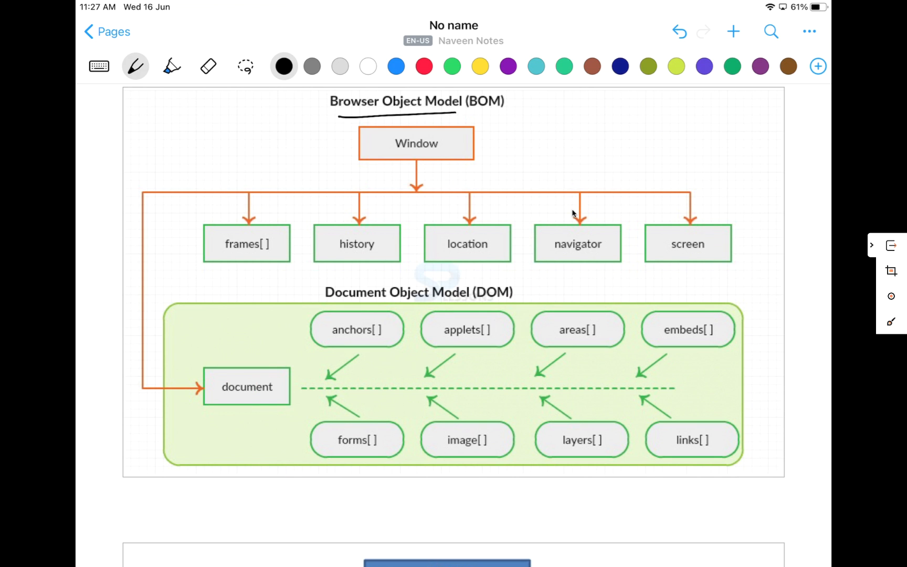
{"action": "left_click_drag", "start_coordinate": [469, 301], "coordinate": [511, 298]}
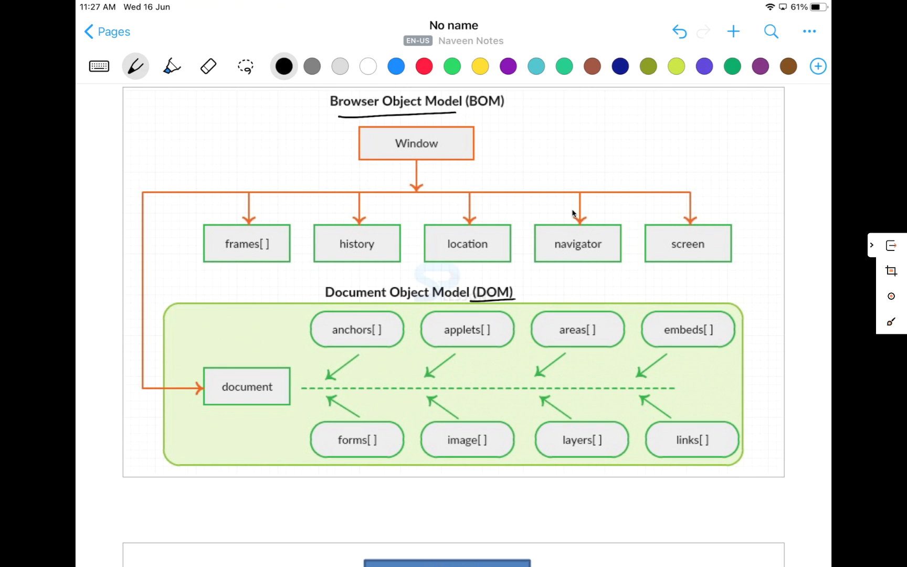
Handwrite '1. No standards (W3C) ch/FF/SF' beside the BOM title and a dash after DOM.
{"action": "left_click_drag", "start_coordinate": [529, 112], "coordinate": [540, 98]}
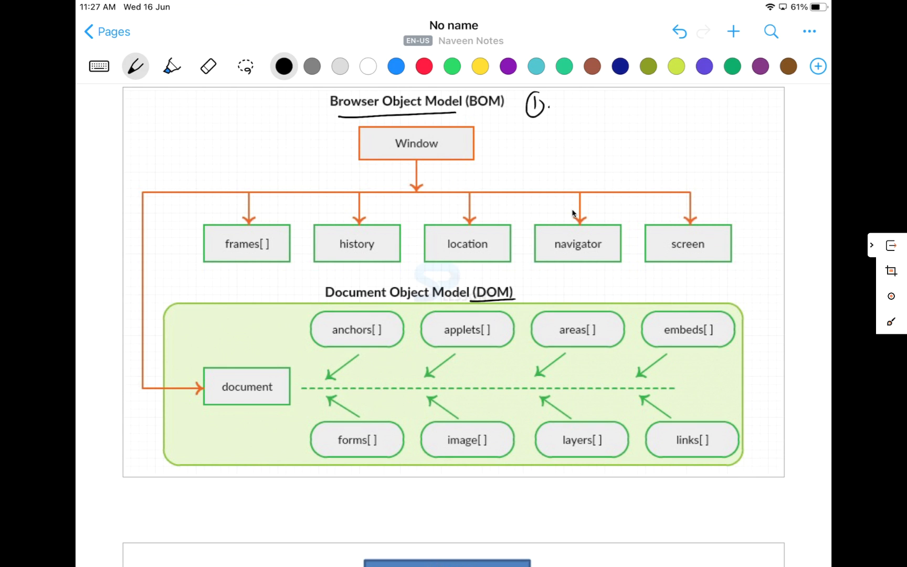
{"action": "type", "text": "No Str"}
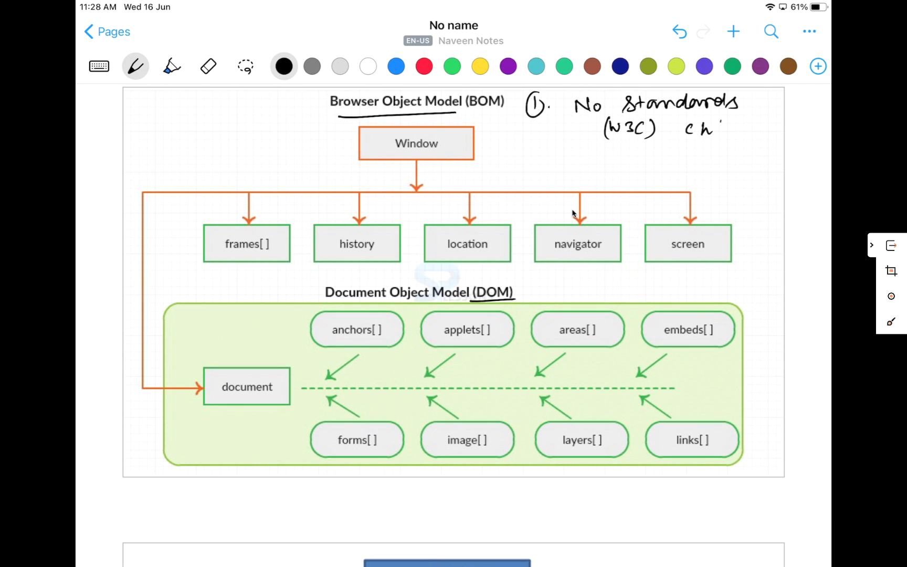
{"action": "left_click_drag", "start_coordinate": [726, 127], "coordinate": [770, 127]}
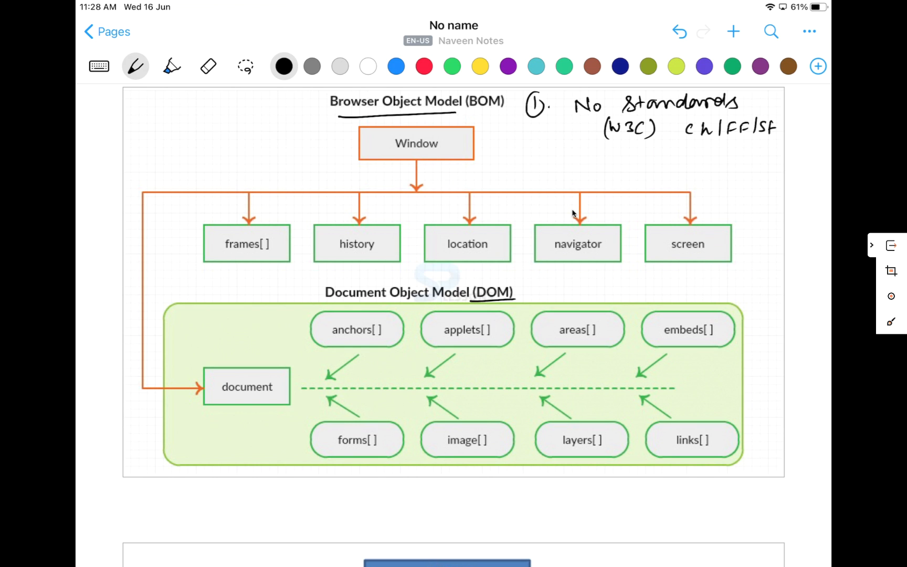
{"action": "left_click_drag", "start_coordinate": [524, 293], "coordinate": [535, 293]}
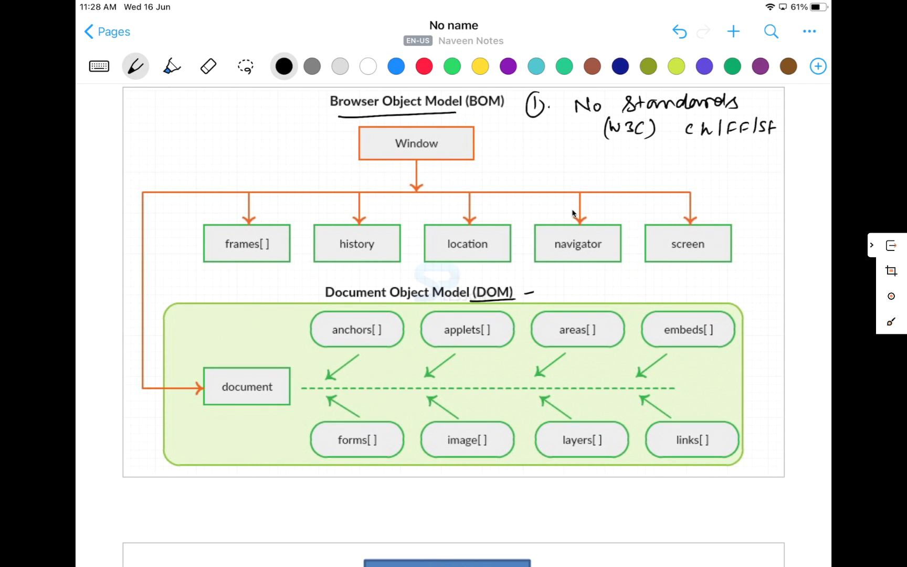
{"action": "left_click_drag", "start_coordinate": [454, 148], "coordinate": [463, 142]}
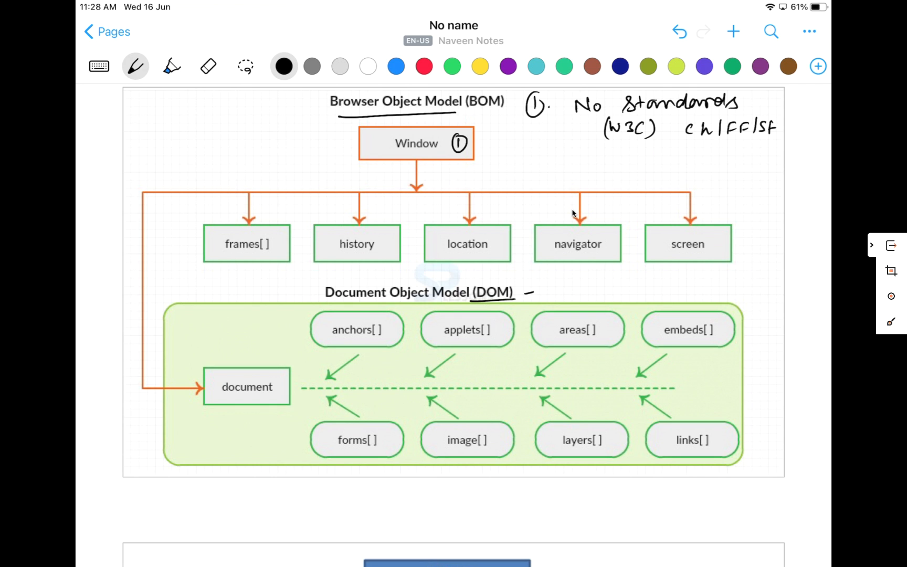
Circle a 1 by Window, underline frames[] with f1 f2 f3, and note 'stnd → W3C'.
{"action": "left_click_drag", "start_coordinate": [228, 257], "coordinate": [261, 255]}
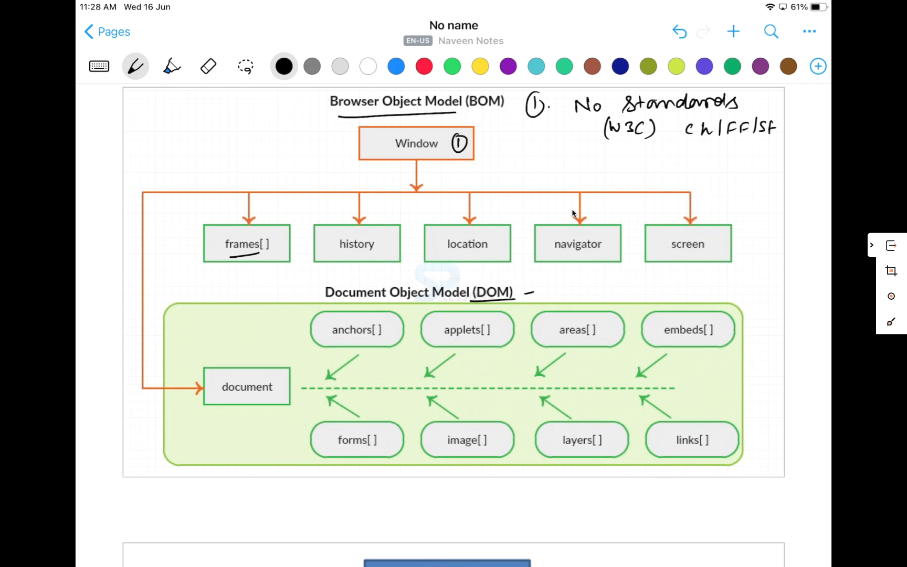
{"action": "left_click_drag", "start_coordinate": [232, 269], "coordinate": [278, 269]}
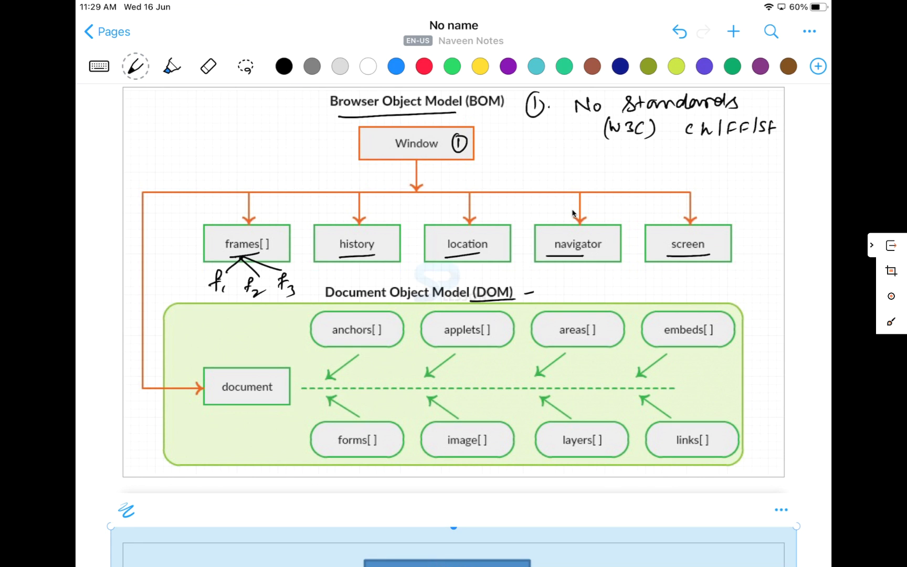
{"action": "left_click", "coordinate": [135, 66]}
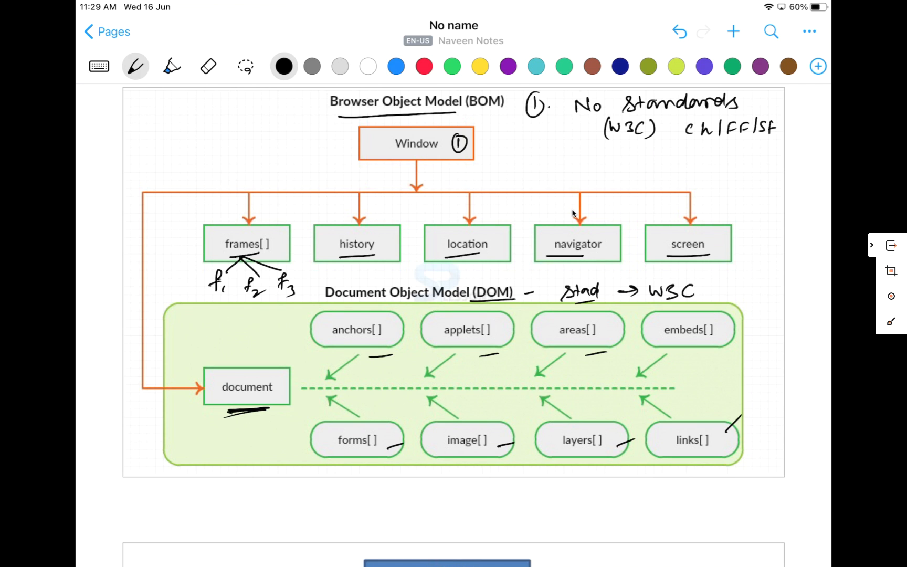
Sketch window boxes, write 'XML / HTML' and 'Nodes: ul → div → input', and add ticks.
{"action": "left_click_drag", "start_coordinate": [533, 165], "coordinate": [616, 165]}
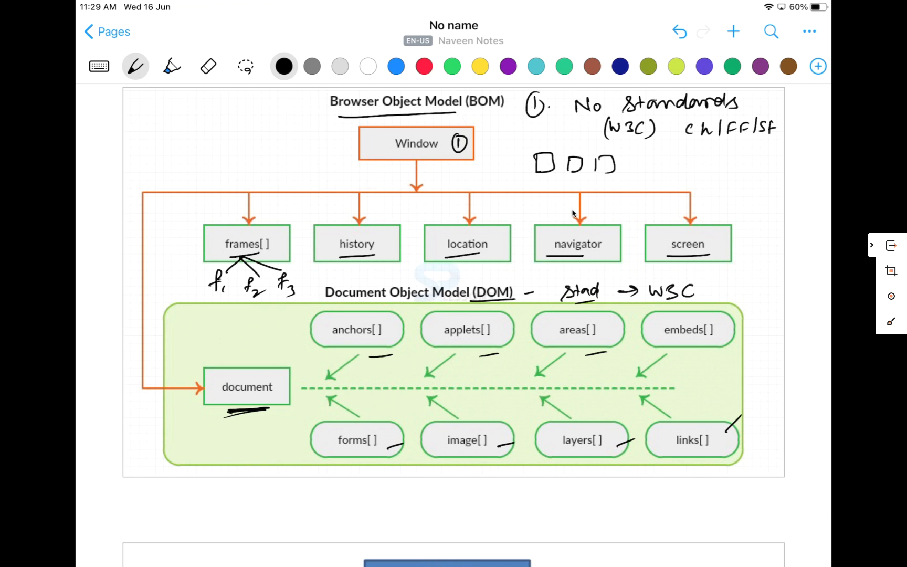
{"action": "left_click_drag", "start_coordinate": [541, 157], "coordinate": [558, 147]}
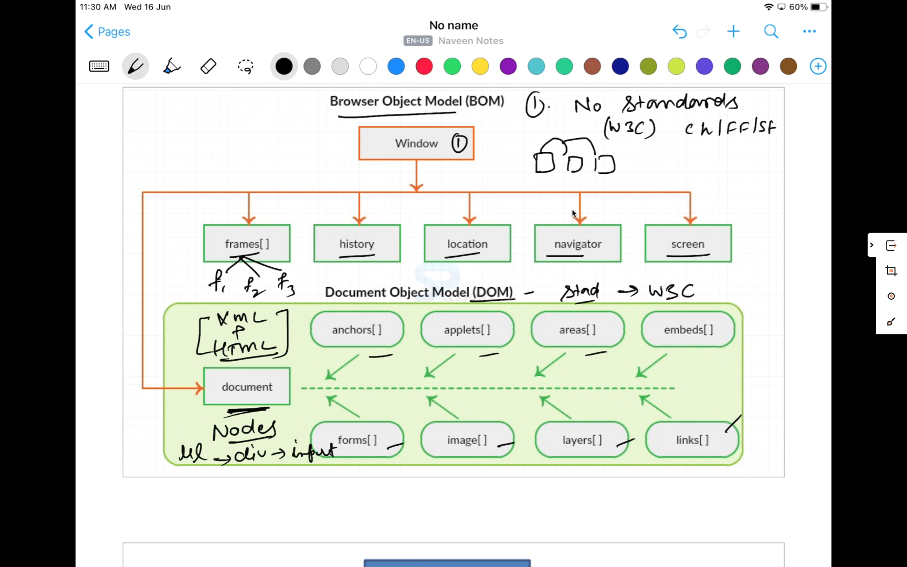
{"action": "left_click_drag", "start_coordinate": [347, 379], "coordinate": [391, 374]}
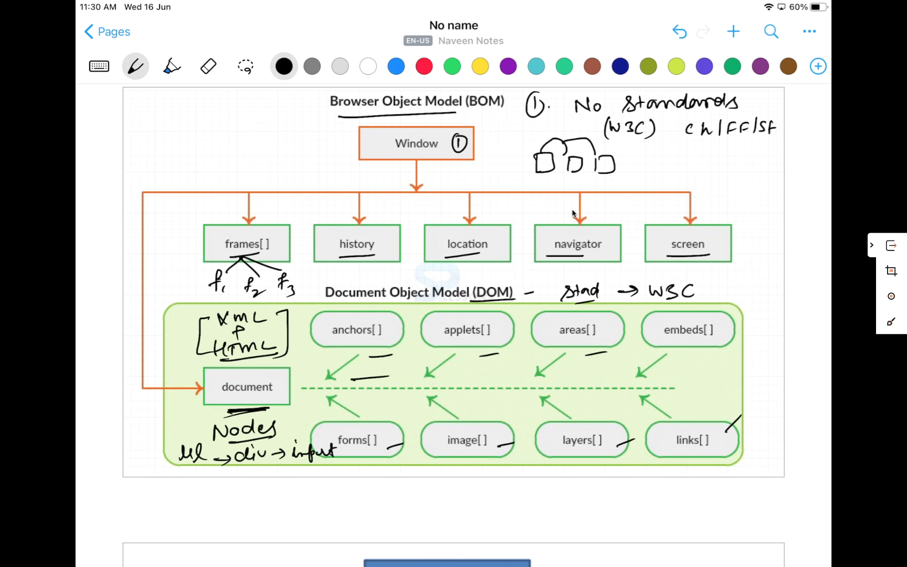
{"action": "left_click_drag", "start_coordinate": [347, 385], "coordinate": [388, 381]}
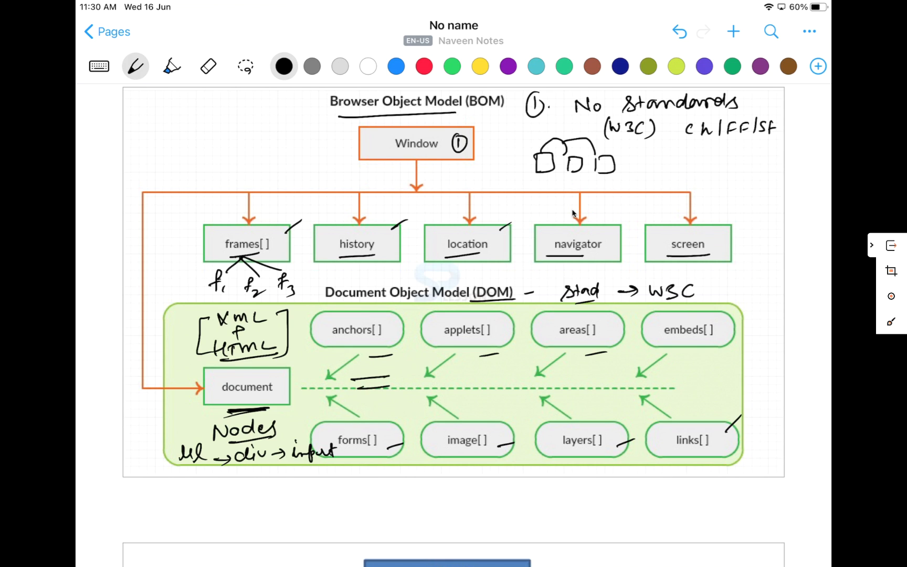
On the blue diagram, write 'BOM', '[ ]' by Frames, 'f1 f2 …', and 'DOM'.
{"action": "scroll", "scroll_direction": "down", "scroll_amount": 3}
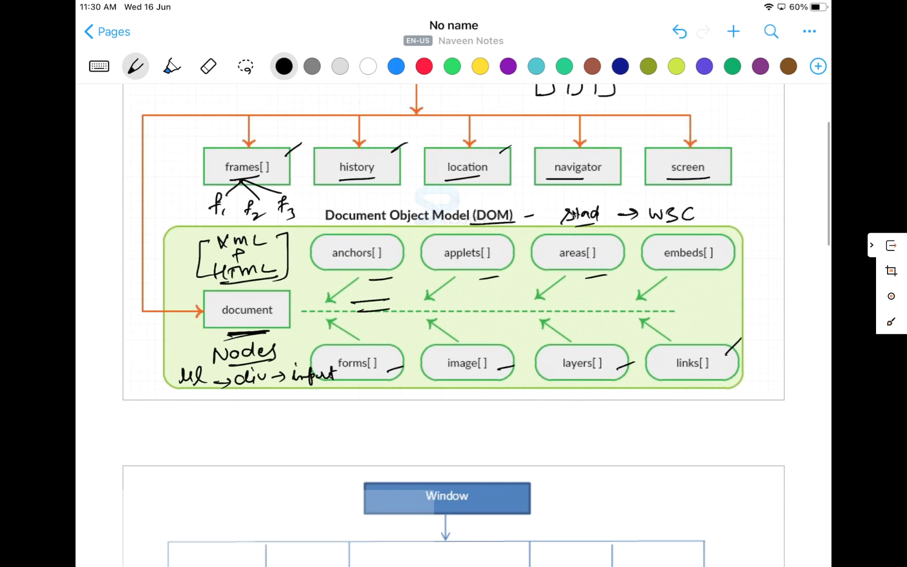
{"action": "scroll", "scroll_direction": "down", "scroll_amount": 3}
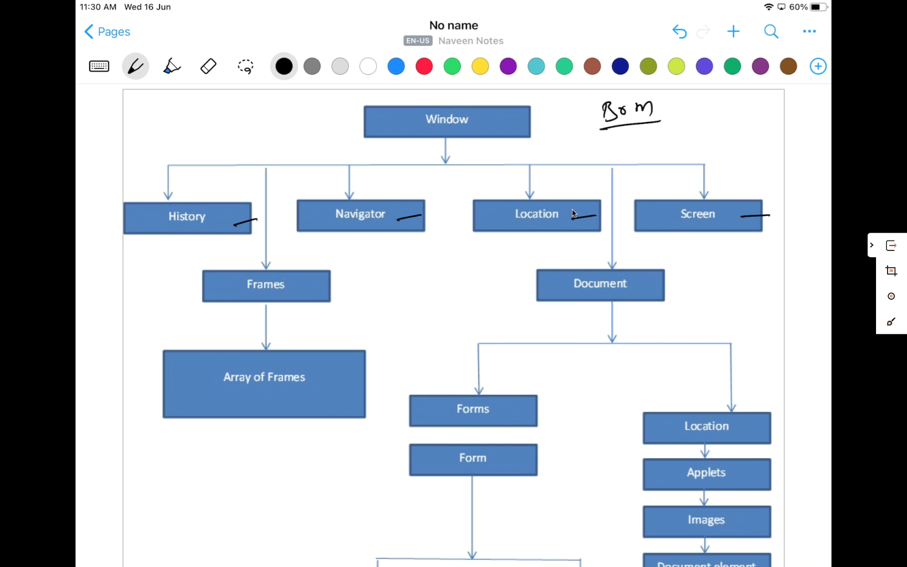
{"action": "left_click_drag", "start_coordinate": [335, 287], "coordinate": [359, 283]}
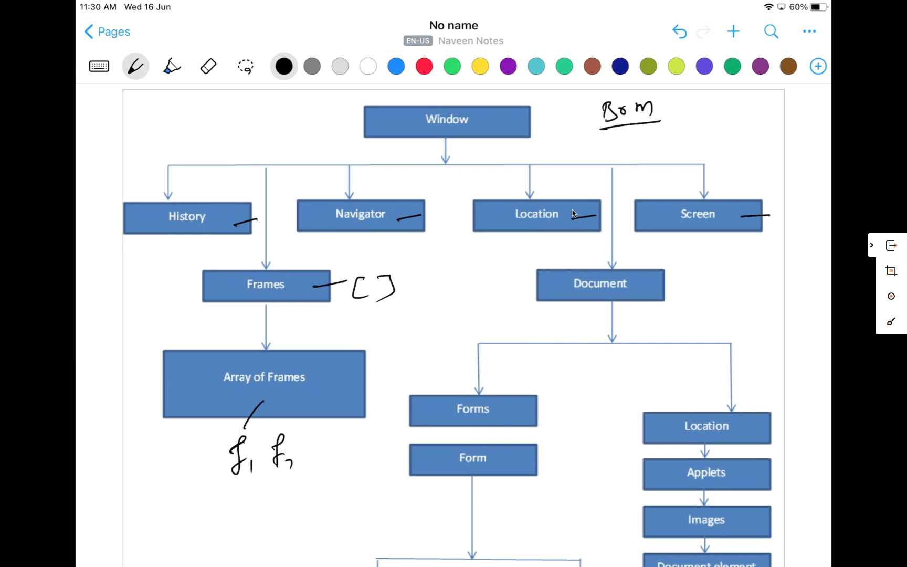
{"action": "left_click_drag", "start_coordinate": [283, 460], "coordinate": [347, 457]}
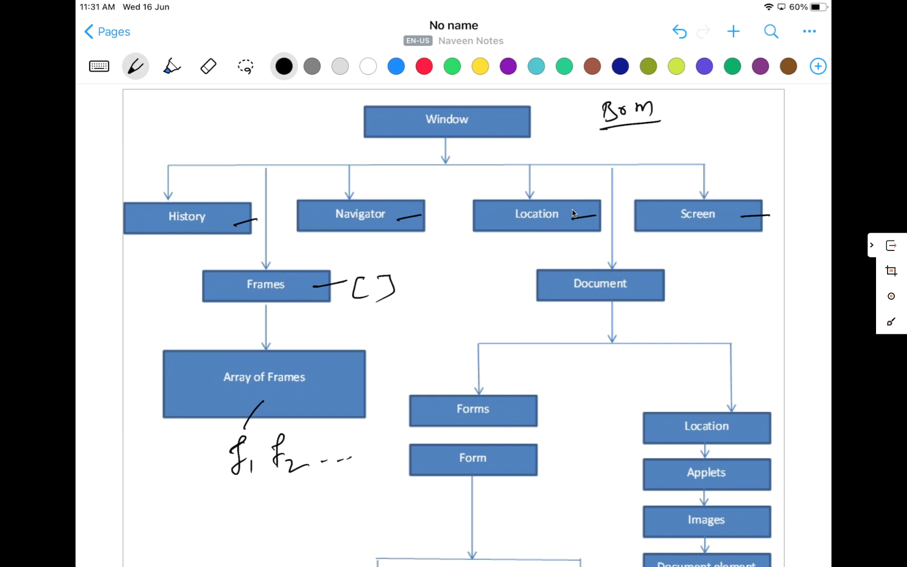
{"action": "scroll", "scroll_direction": "down", "scroll_amount": 3}
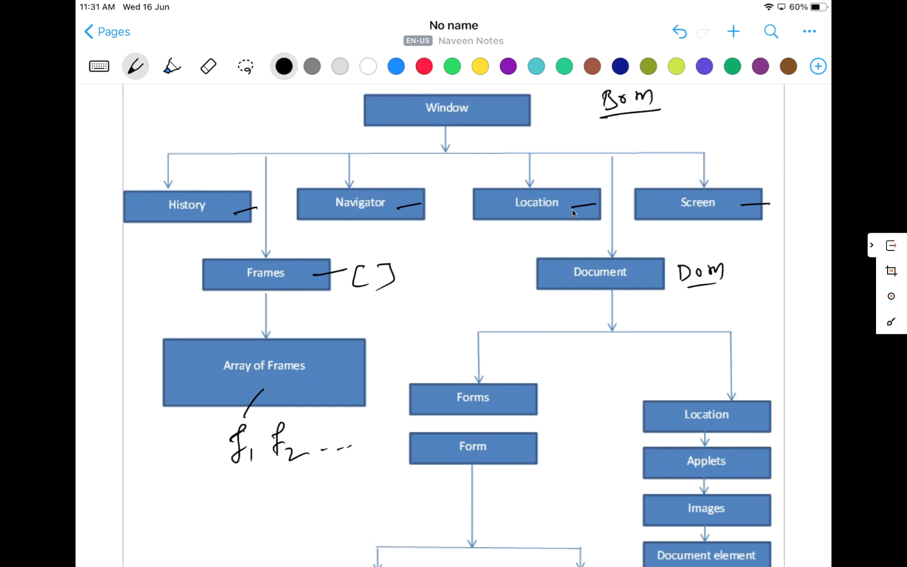
{"action": "scroll", "scroll_direction": "down", "scroll_amount": 3}
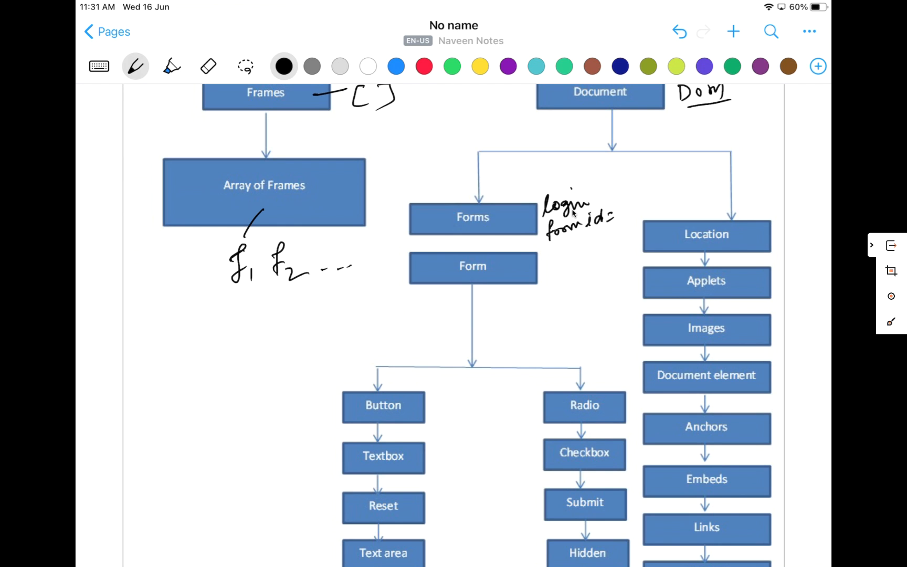
Mark the Radio column and other form element boxes with dashes.
{"action": "scroll", "scroll_direction": "down", "scroll_amount": 3}
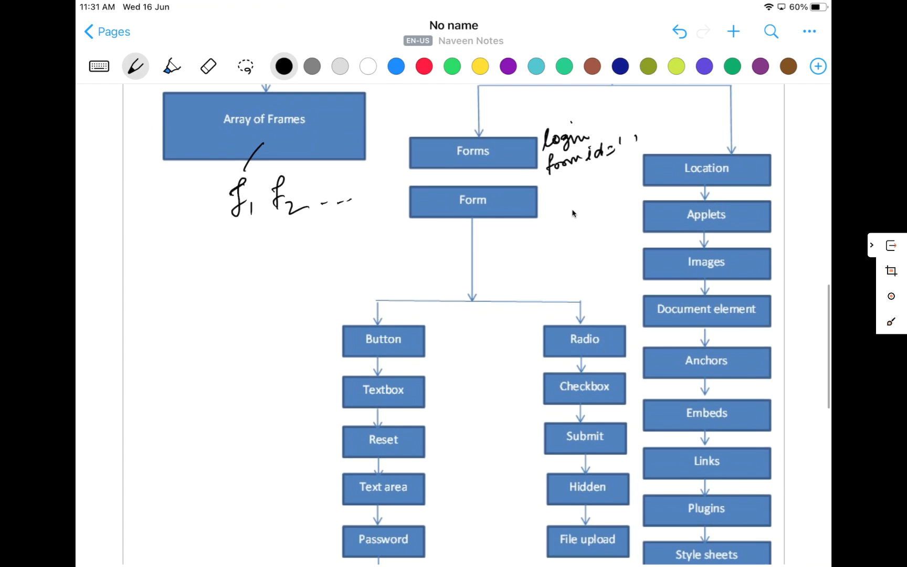
{"action": "scroll", "scroll_direction": "down", "scroll_amount": 3}
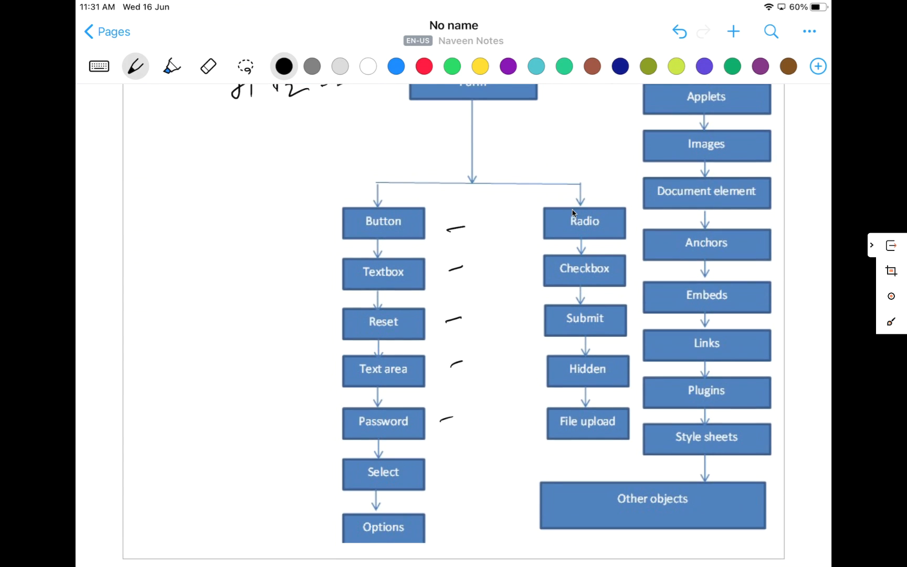
{"action": "left_click_drag", "start_coordinate": [509, 430], "coordinate": [532, 427]}
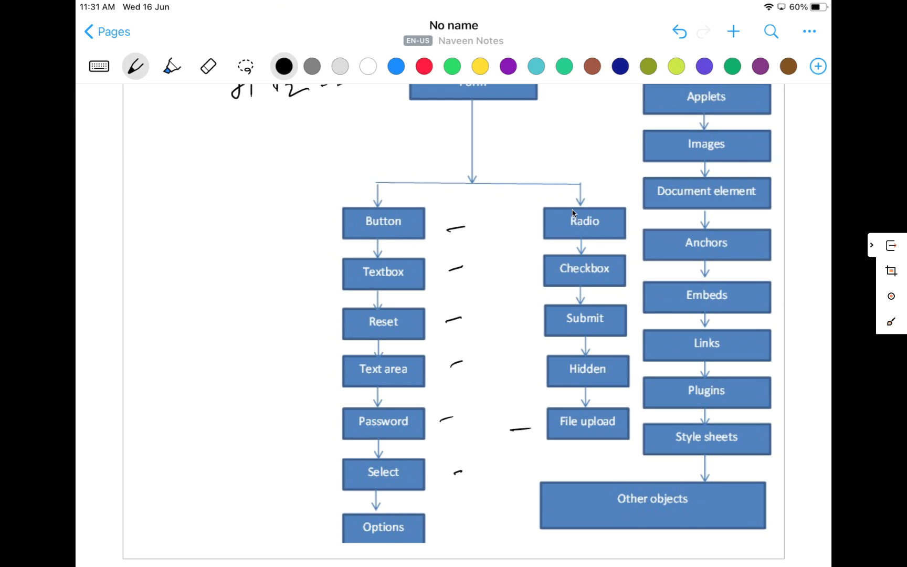
{"action": "left_click_drag", "start_coordinate": [515, 235], "coordinate": [535, 232]}
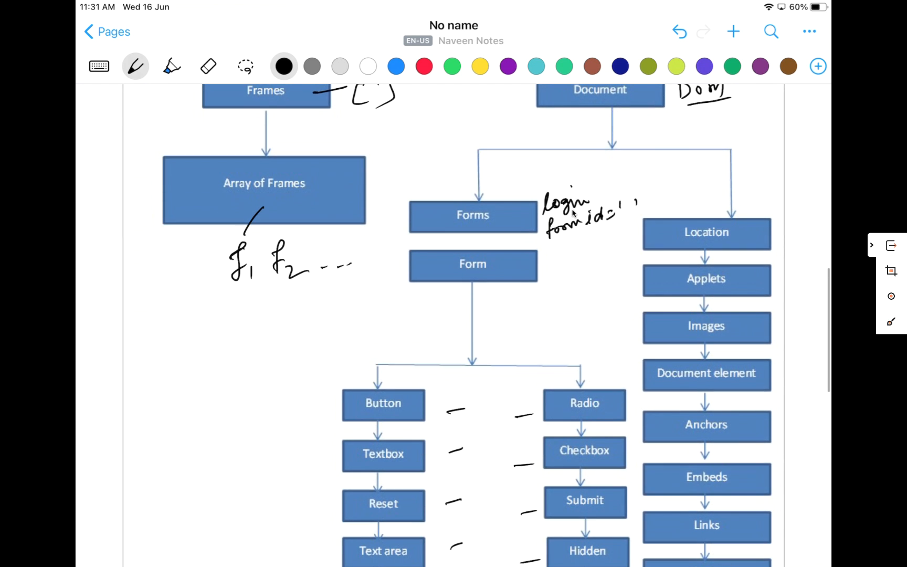
Tick the Plugins box and write an underlined 'CSS' beside Style sheets.
{"action": "scroll", "scroll_direction": "down", "scroll_amount": 3}
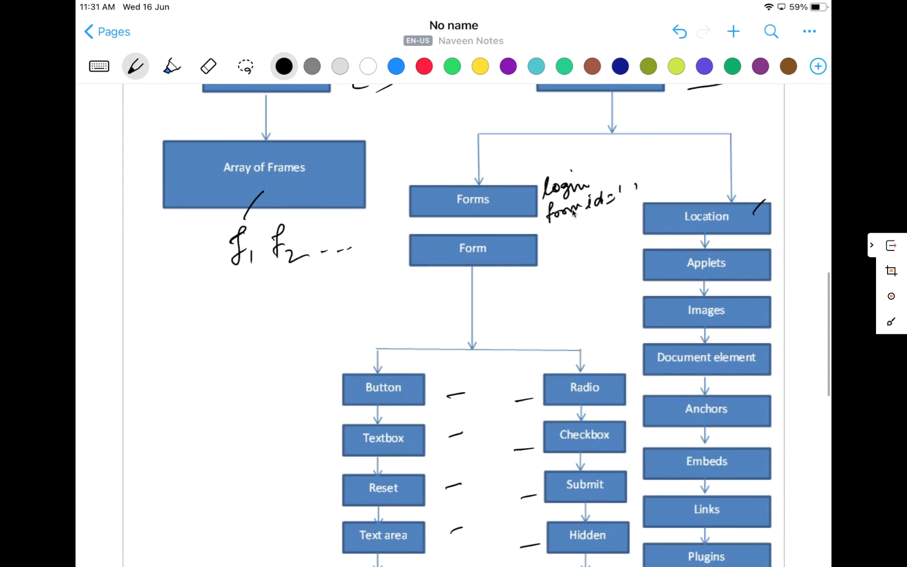
{"action": "scroll", "scroll_direction": "down", "scroll_amount": 3}
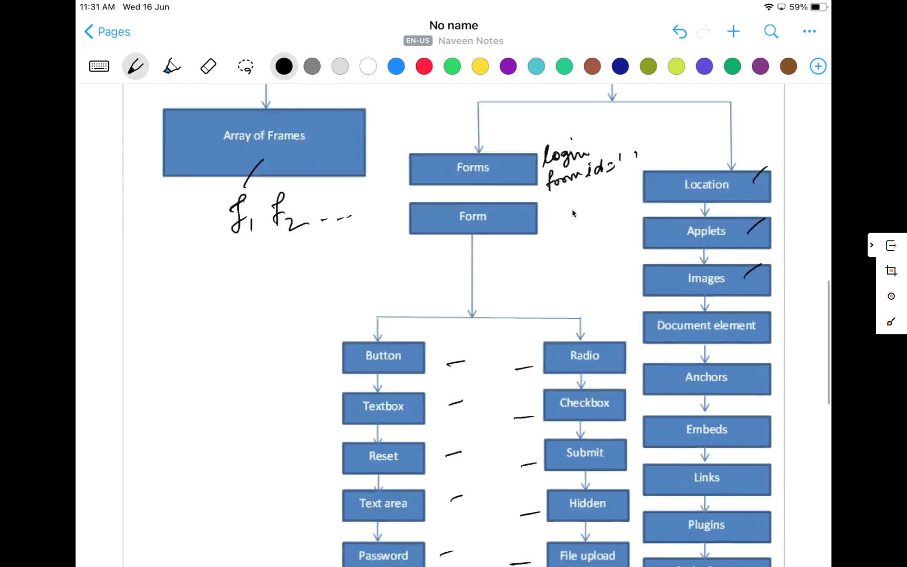
{"action": "scroll", "scroll_direction": "down", "scroll_amount": 3}
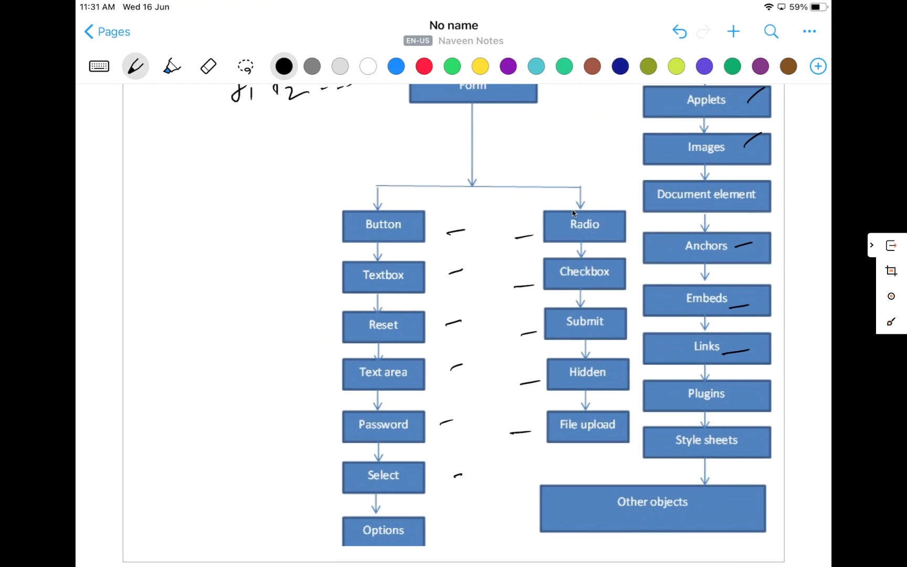
{"action": "left_click_drag", "start_coordinate": [648, 454], "coordinate": [758, 454]}
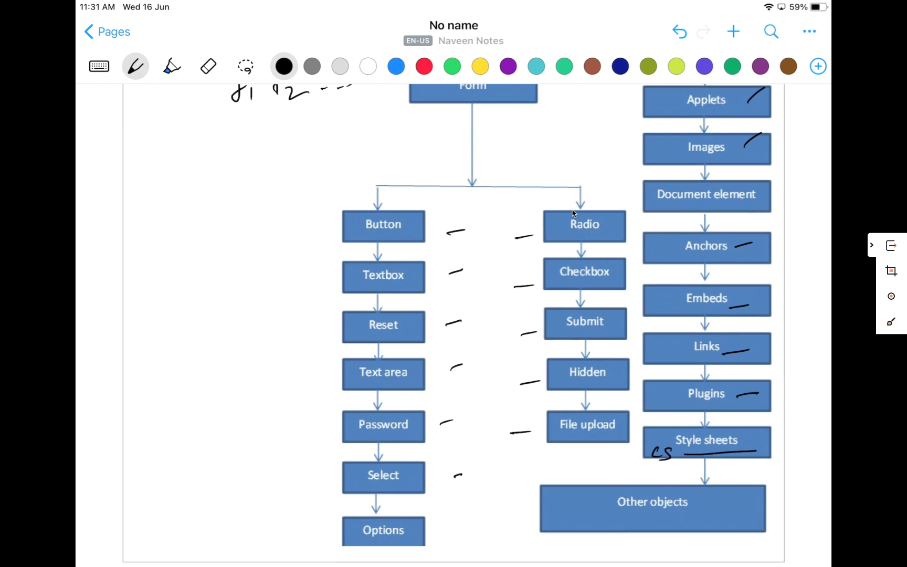
{"action": "left_click_drag", "start_coordinate": [671, 454], "coordinate": [688, 463]}
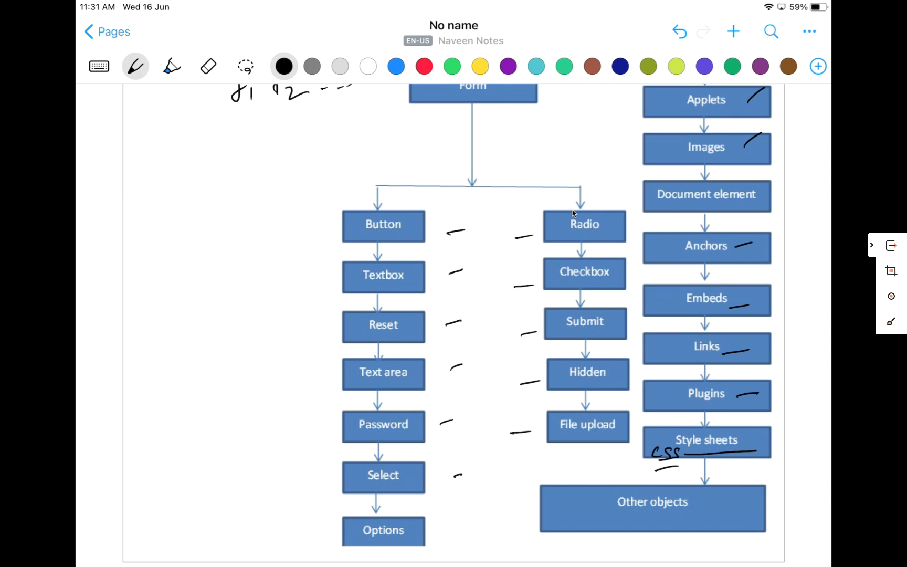
{"action": "left_click_drag", "start_coordinate": [613, 523], "coordinate": [694, 517]}
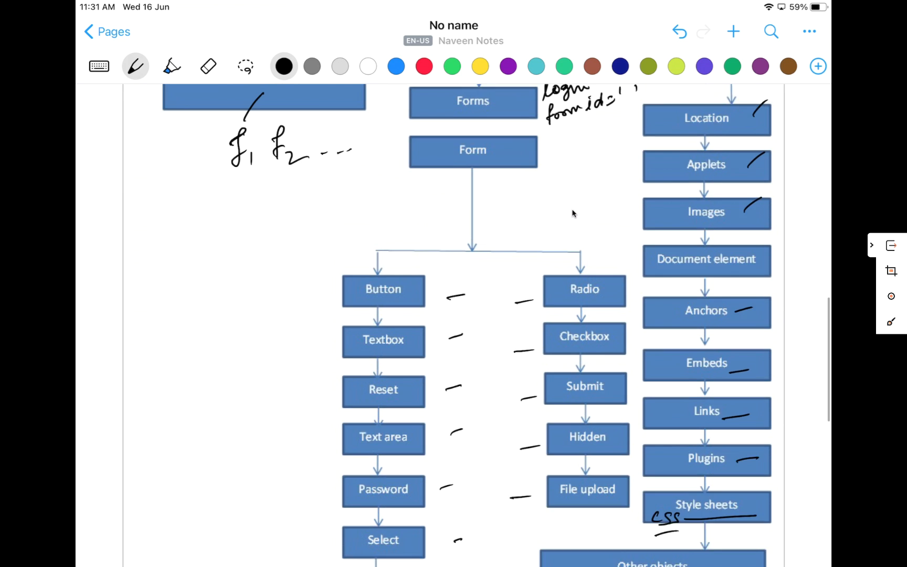
Draw a BOM rectangle enclosing a smaller DOM rectangle, with an arrow beside it.
{"action": "scroll", "scroll_direction": "down", "scroll_amount": 3}
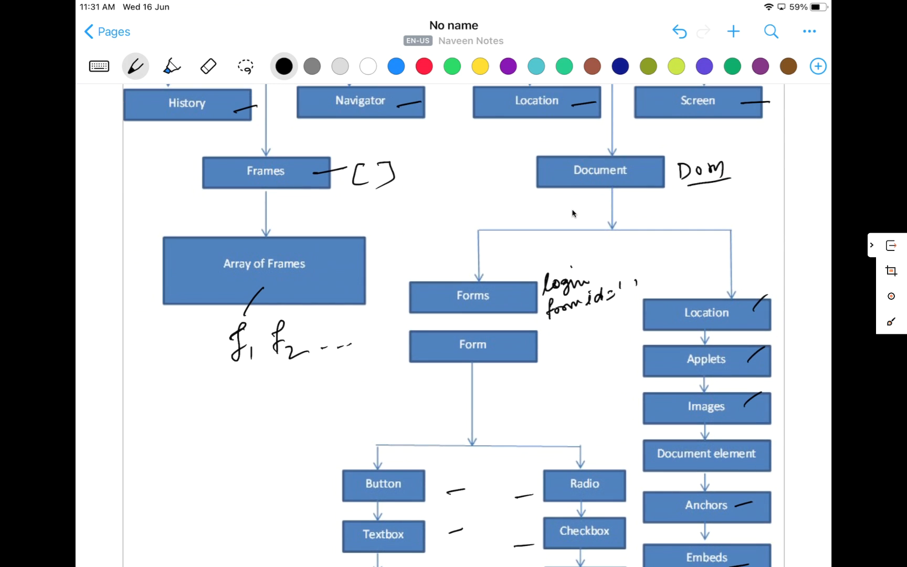
{"action": "left_click_drag", "start_coordinate": [226, 379], "coordinate": [153, 466]}
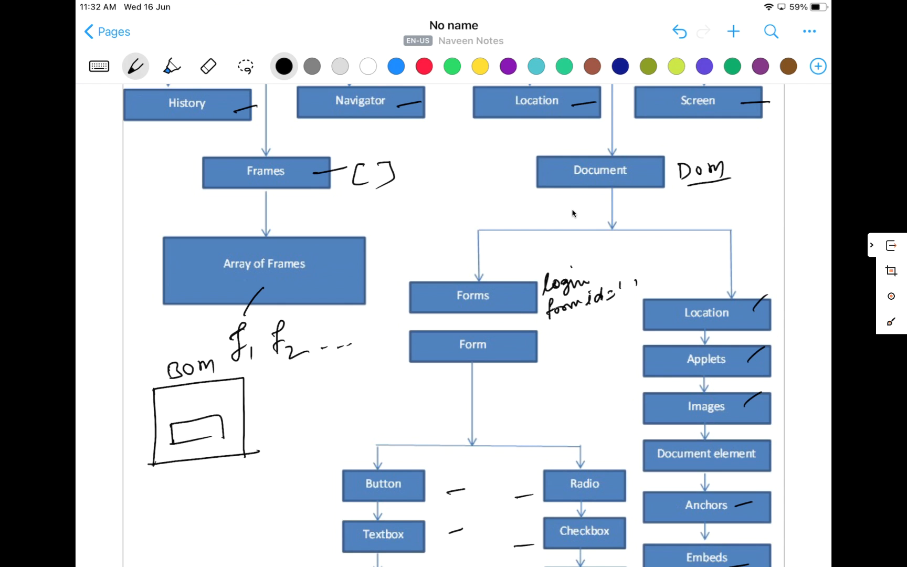
{"action": "type", "text": "Dom"}
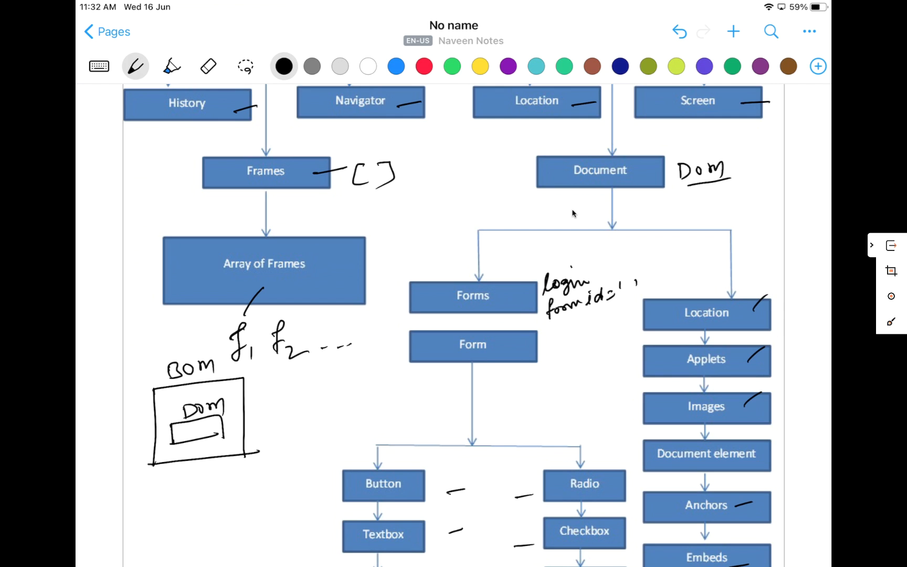
{"action": "left_click_drag", "start_coordinate": [225, 370], "coordinate": [274, 373]}
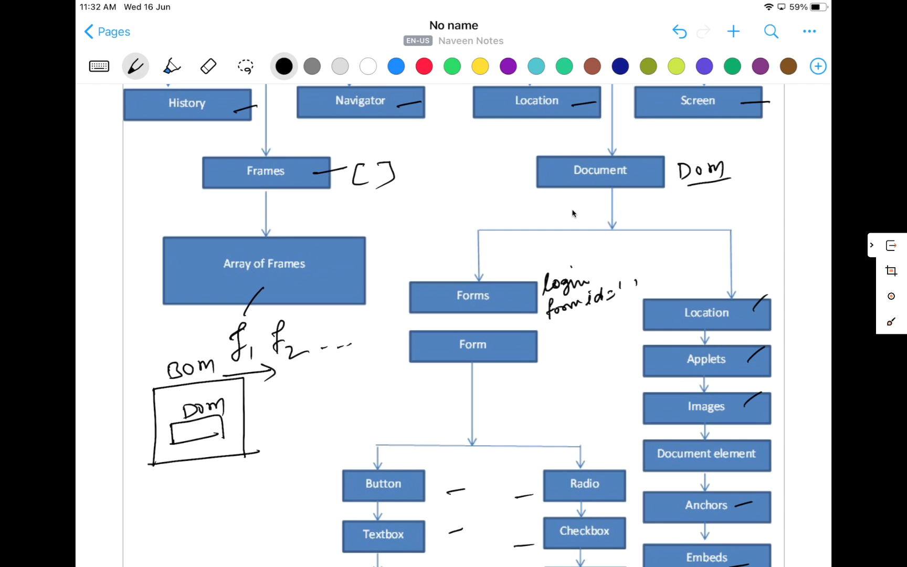
{"action": "left_click_drag", "start_coordinate": [295, 364], "coordinate": [309, 379]}
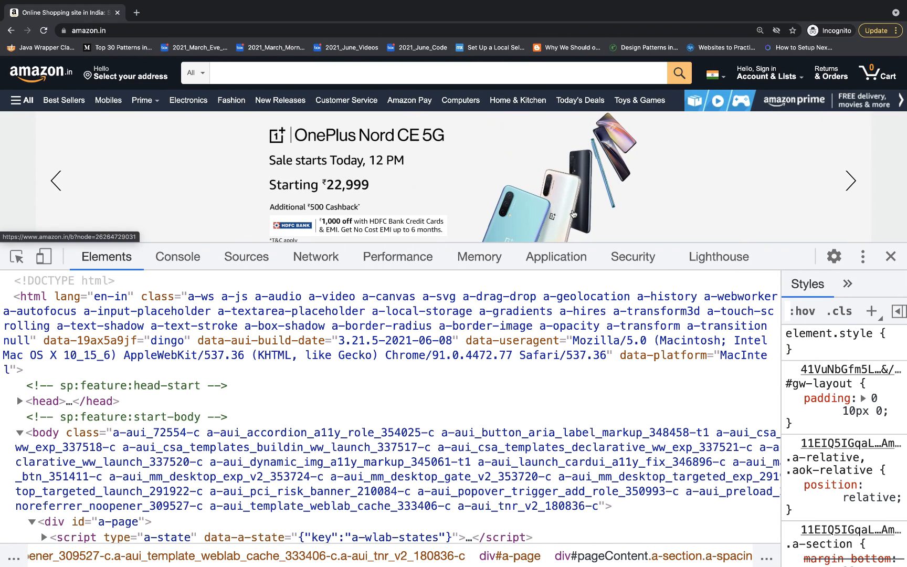
{"action": "left_click", "coordinate": [890, 257]}
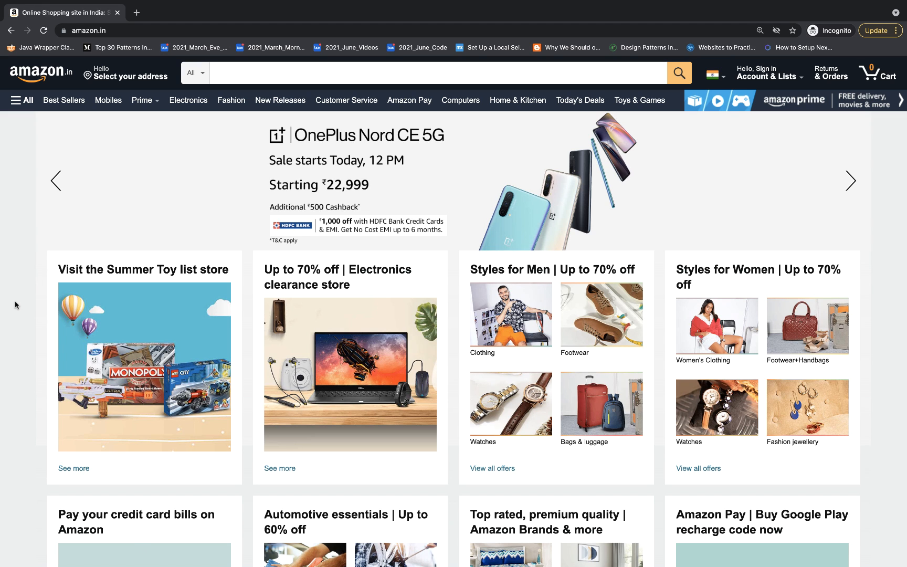
{"action": "right_click", "coordinate": [17, 304]}
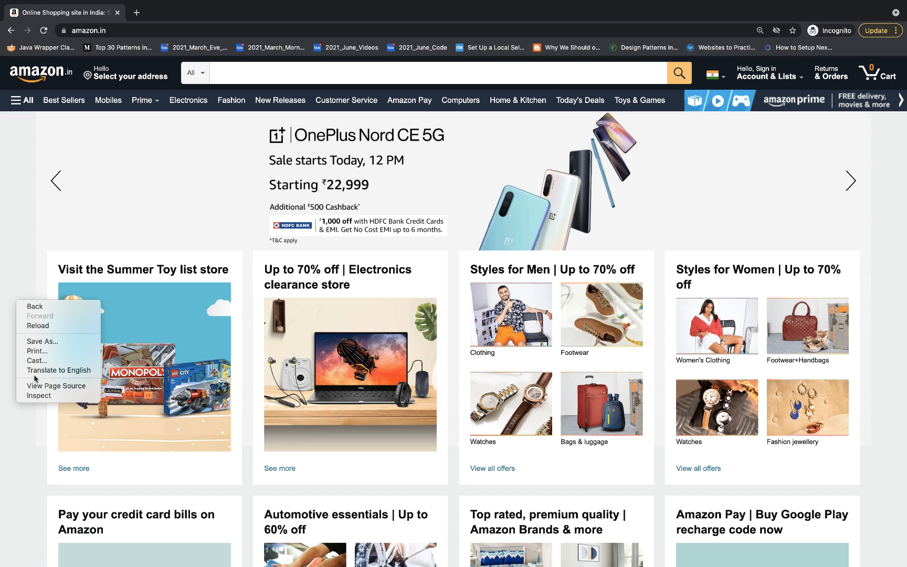
{"action": "left_click", "coordinate": [38, 396]}
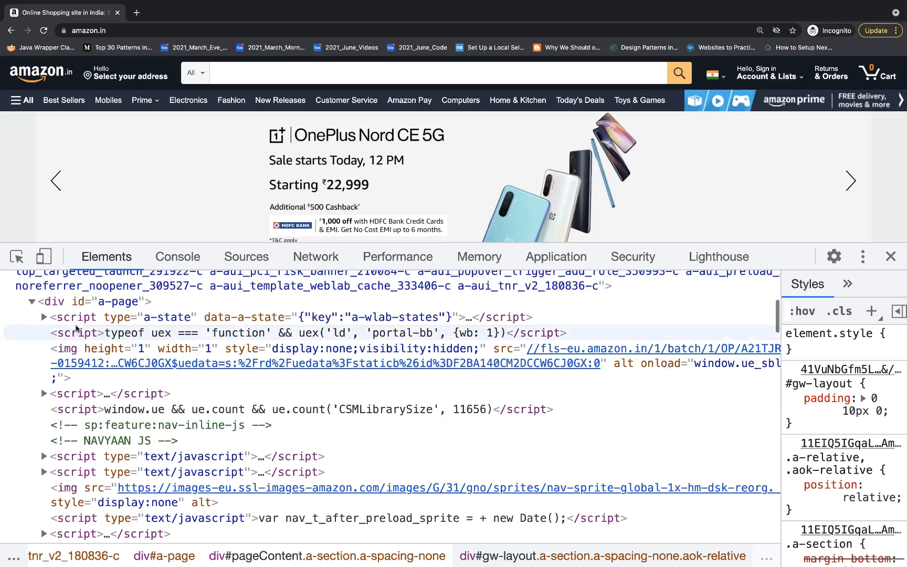
{"action": "left_click", "coordinate": [301, 409]}
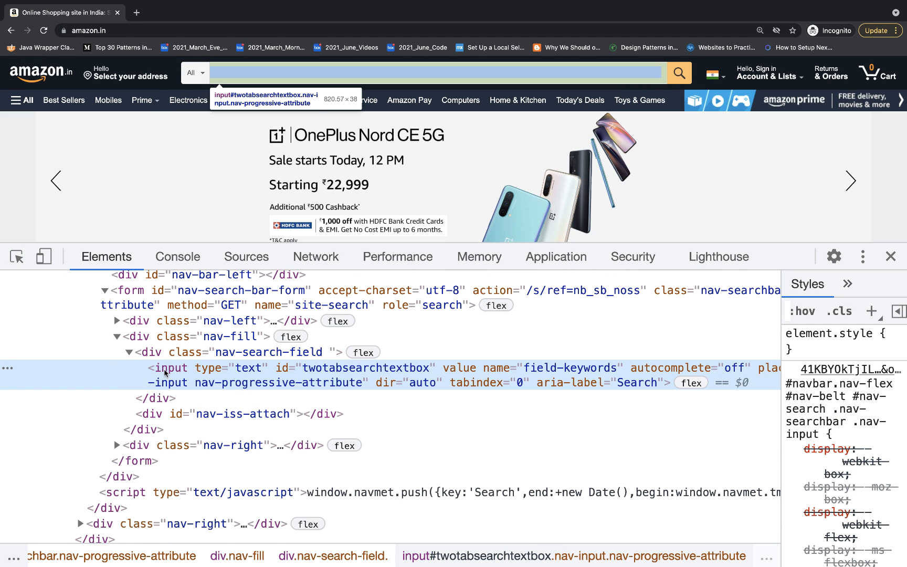
{"action": "mouse_move", "coordinate": [166, 387]}
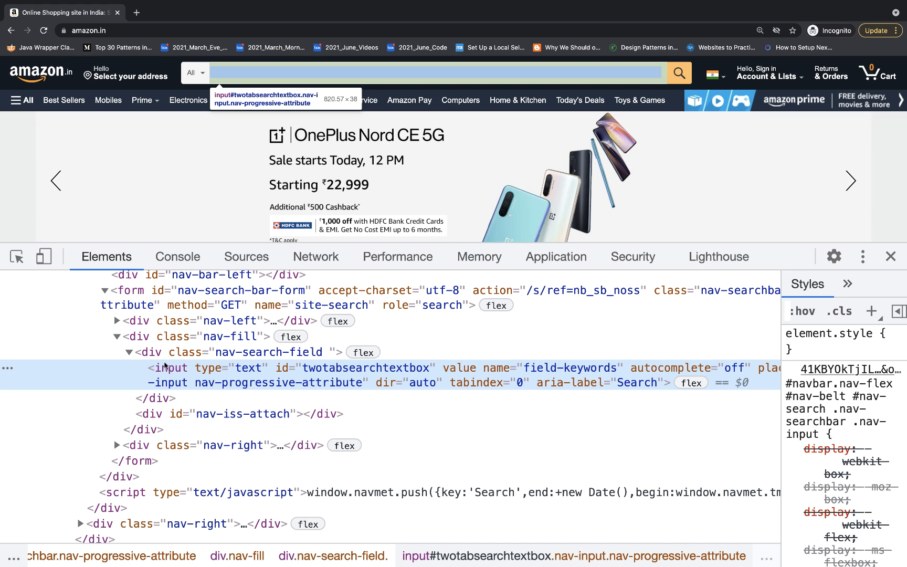
{"action": "mouse_move", "coordinate": [179, 387]}
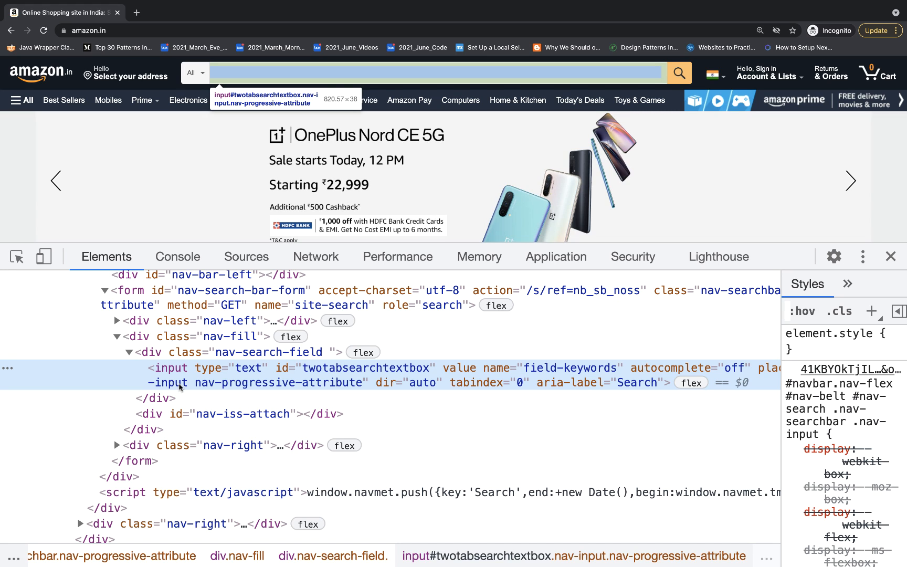
{"action": "mouse_move", "coordinate": [166, 375]}
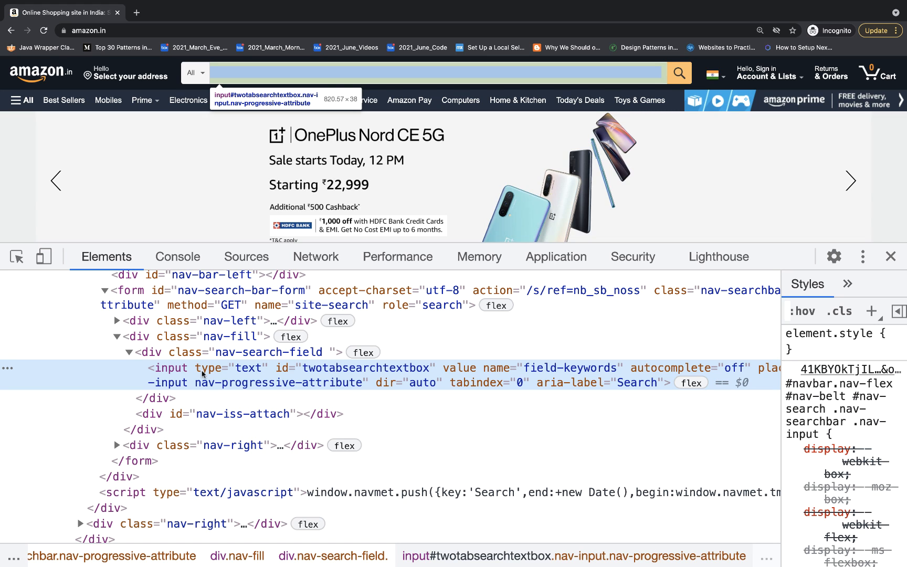
{"action": "mouse_move", "coordinate": [327, 374]}
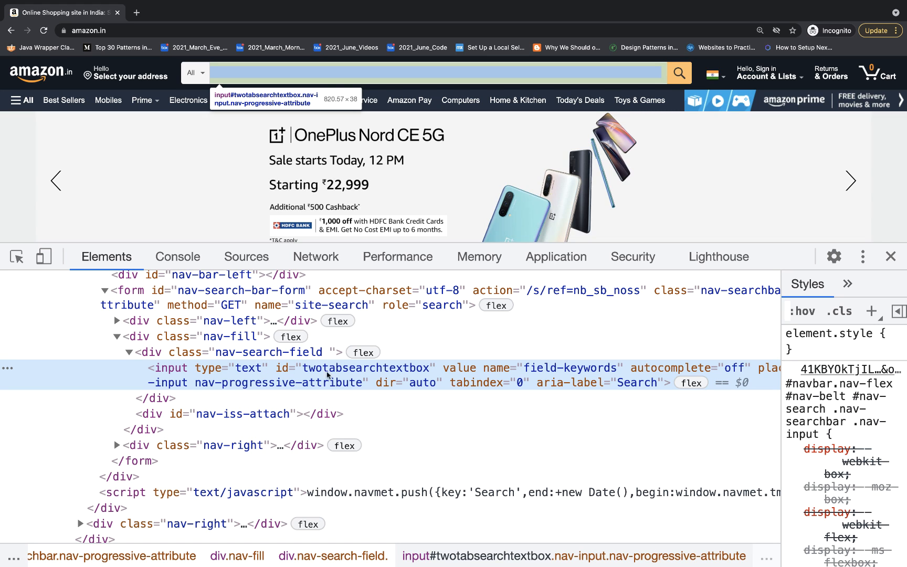
{"action": "mouse_move", "coordinate": [650, 375]}
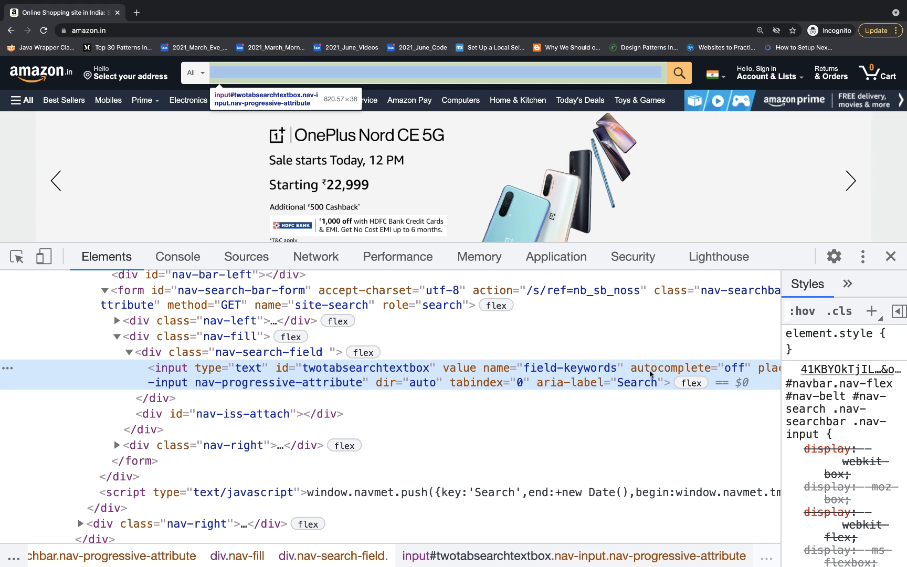
{"action": "mouse_move", "coordinate": [561, 390]}
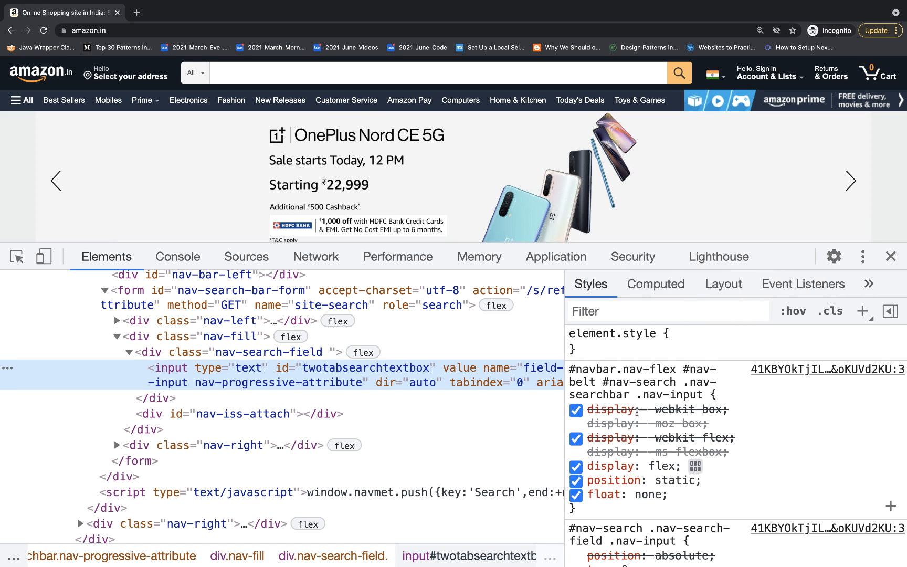
{"action": "scroll", "scroll_direction": "down", "scroll_amount": 3}
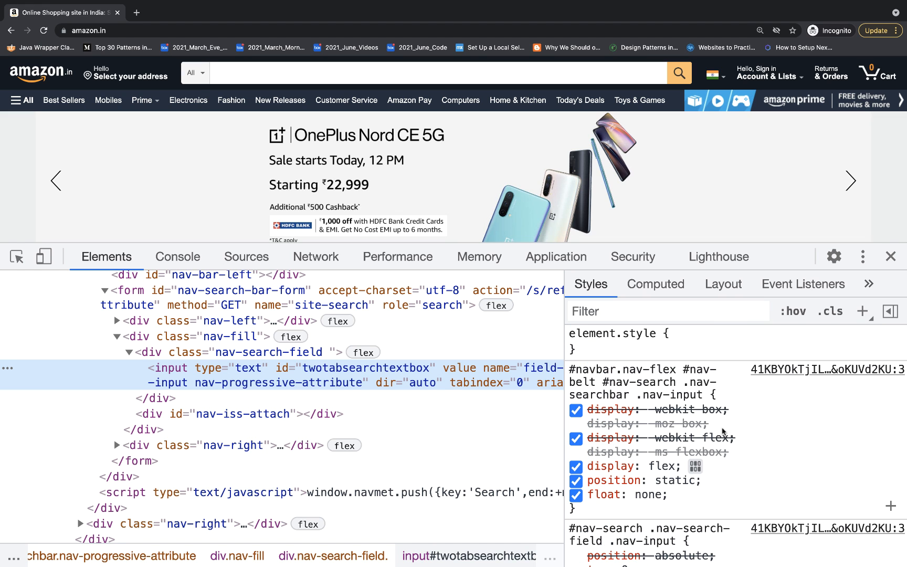
{"action": "scroll", "scroll_direction": "down", "scroll_amount": 3}
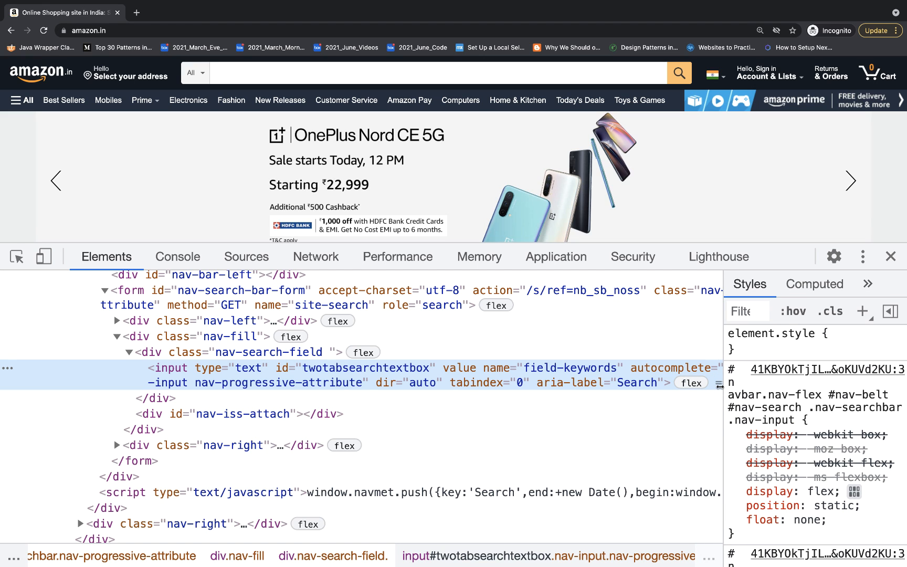
{"action": "mouse_move", "coordinate": [394, 397]}
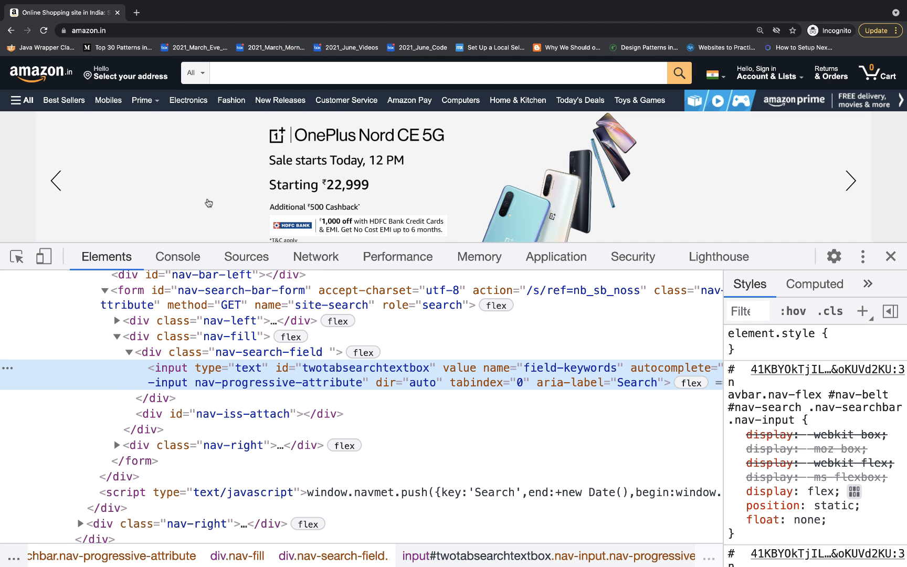
{"action": "mouse_move", "coordinate": [176, 210]}
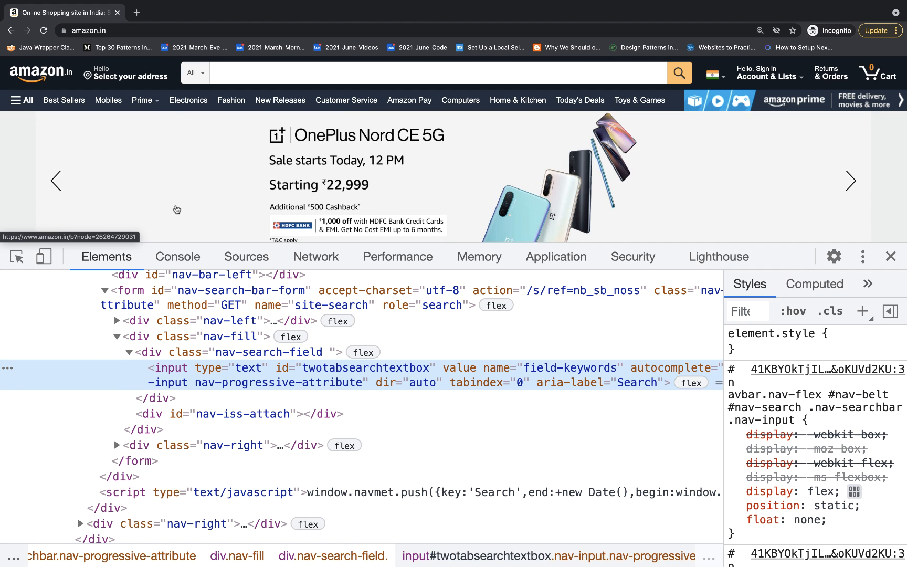
In the amazon.in Console, evaluate window and window.navigator and view the Navigator properties.
{"action": "left_click", "coordinate": [178, 256]}
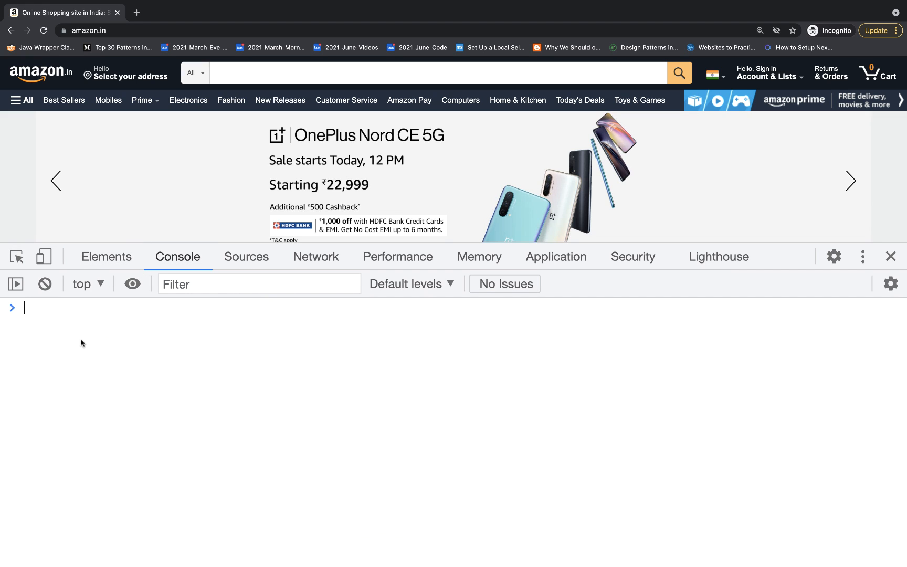
{"action": "type", "text": "window"}
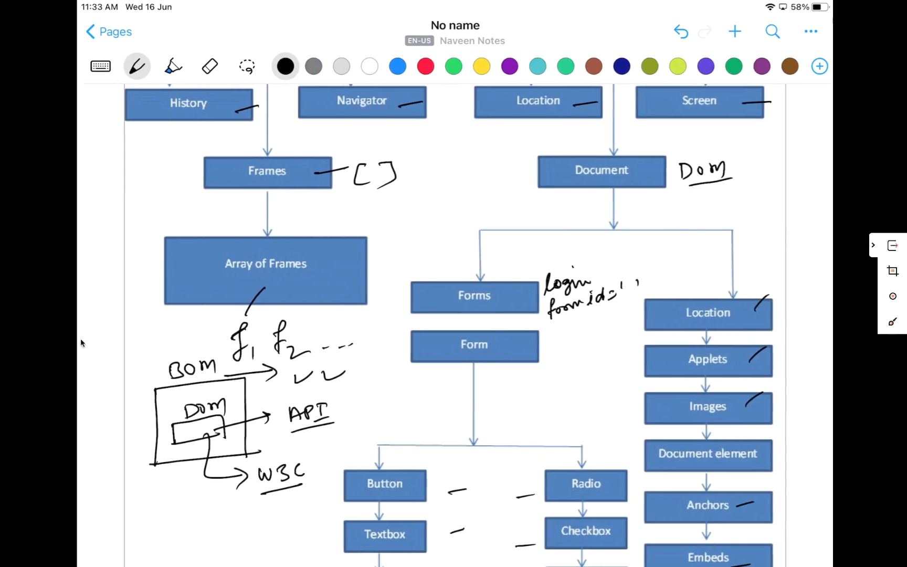
{"action": "scroll", "scroll_direction": "down", "scroll_amount": 3}
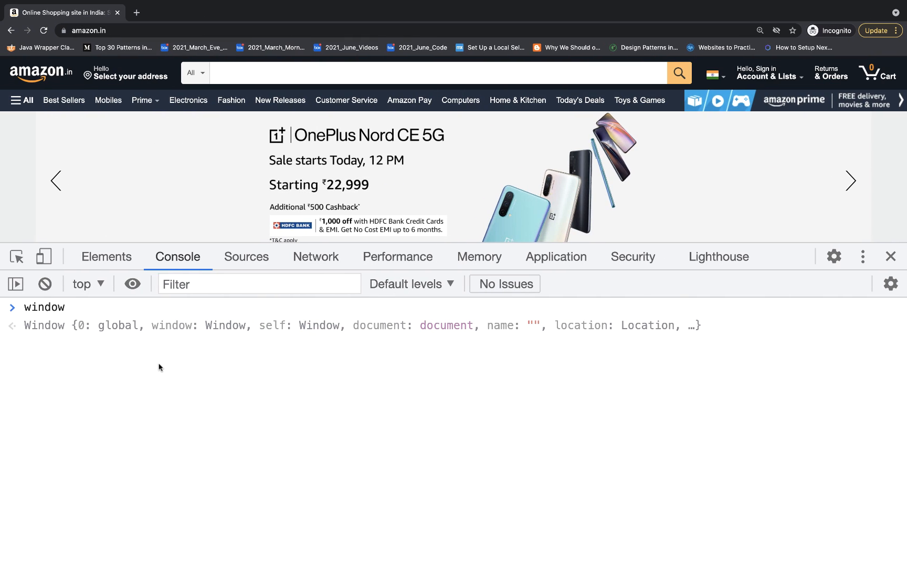
{"action": "type", "text": ".$Nav"}
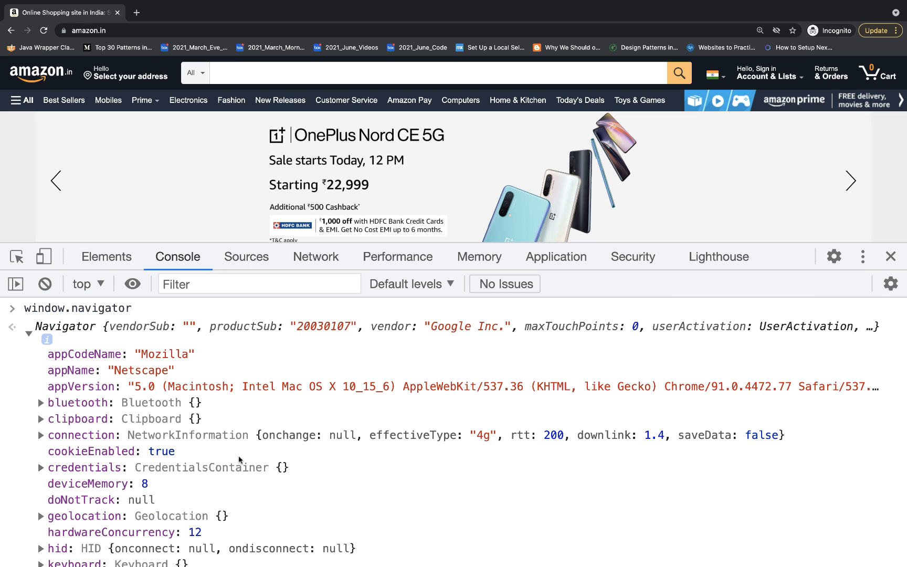
Run window.alert("hello navee") and alert('hi'), dismissing each alert.
{"action": "left_click", "coordinate": [28, 327]}
{"action": "type", "text": "window.alert"}
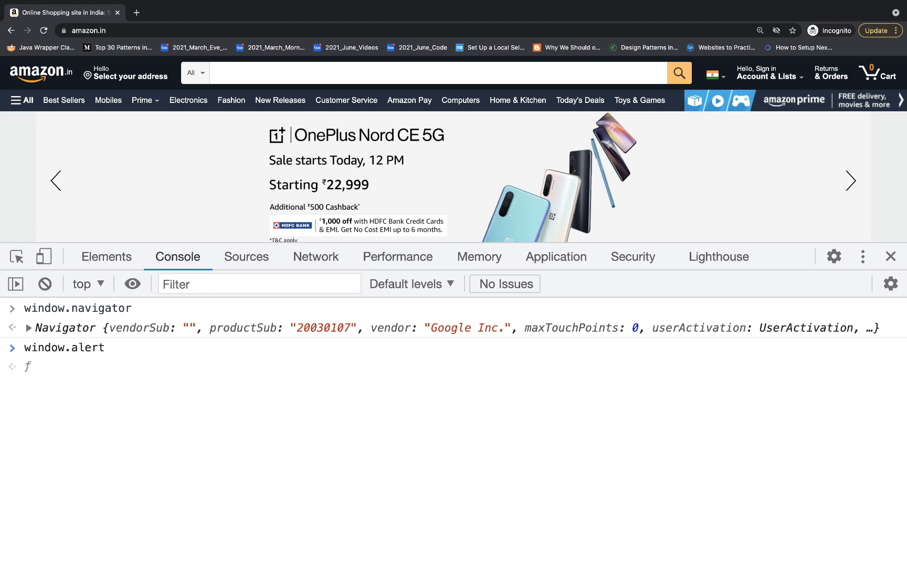
{"action": "type", "text": "(\"\")"}
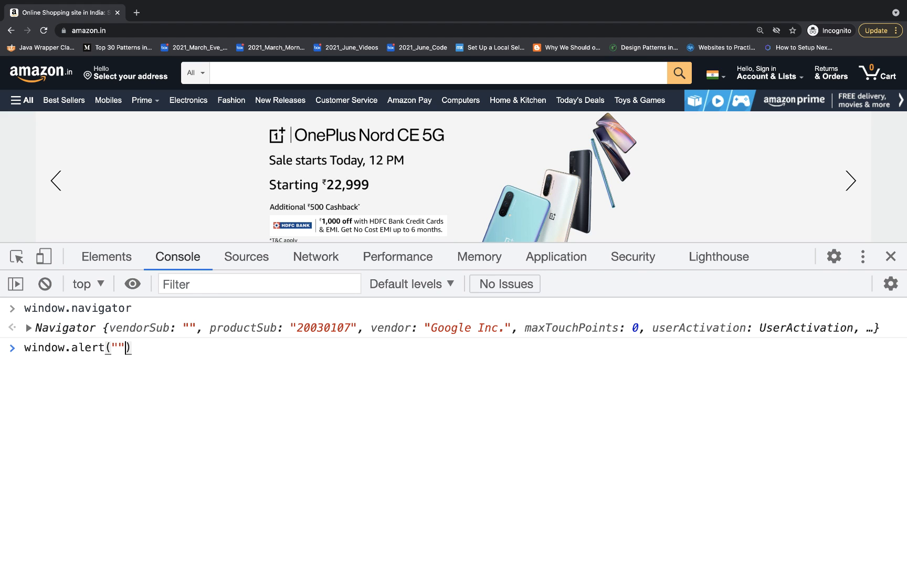
{"action": "type", "text": "hello naveen"}
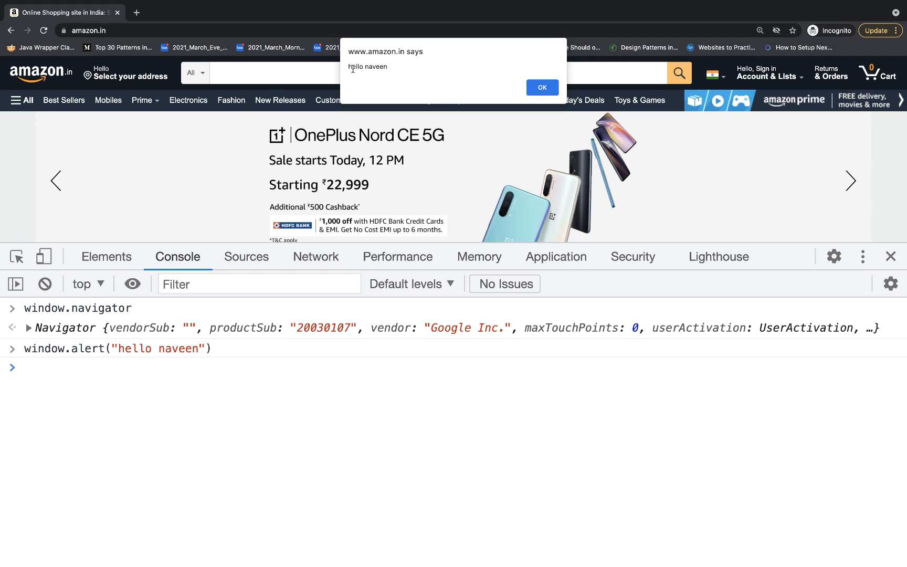
{"action": "left_click", "coordinate": [542, 87]}
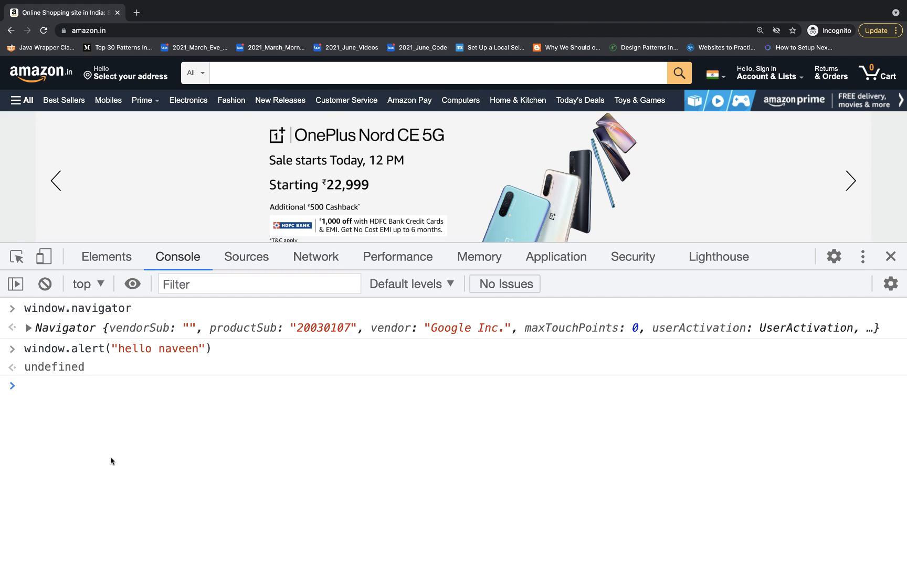
{"action": "mouse_move", "coordinate": [49, 354]}
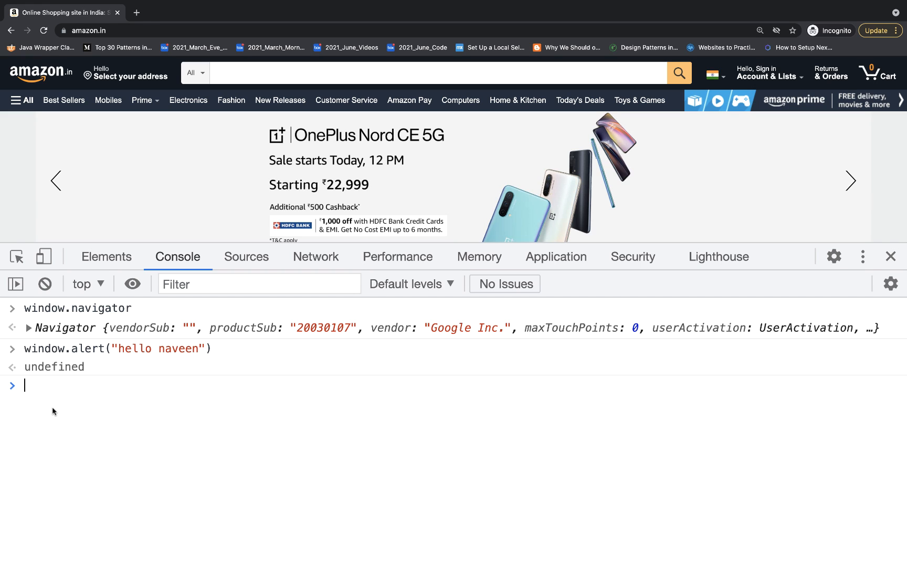
{"action": "type", "text": "alert()"}
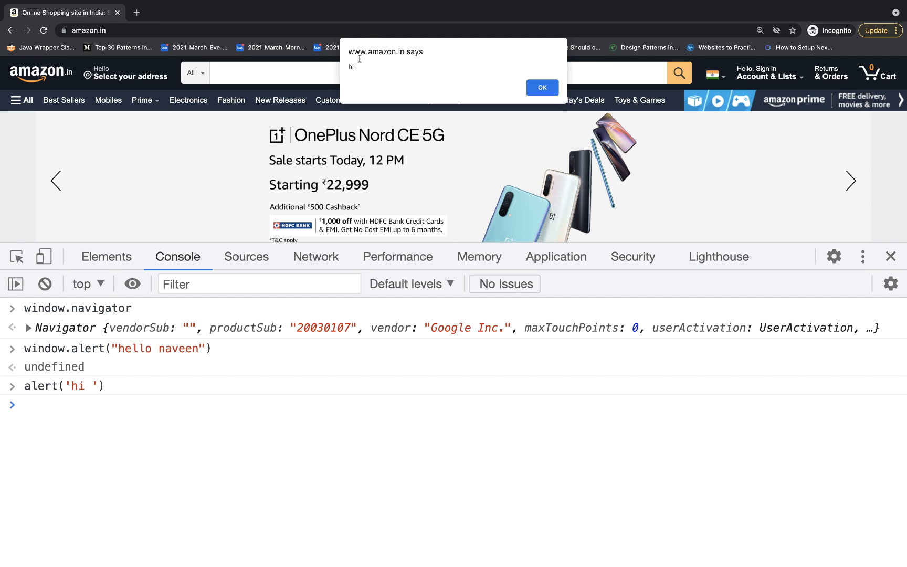
{"action": "left_click", "coordinate": [540, 87]}
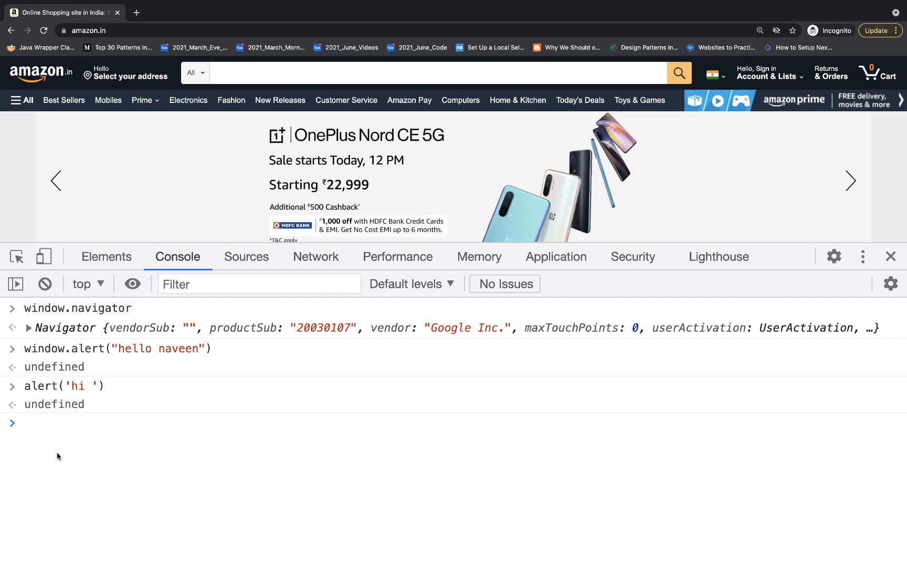
Evaluate window.history and expand the History object, showing length 2.
{"action": "type", "text": "window"}
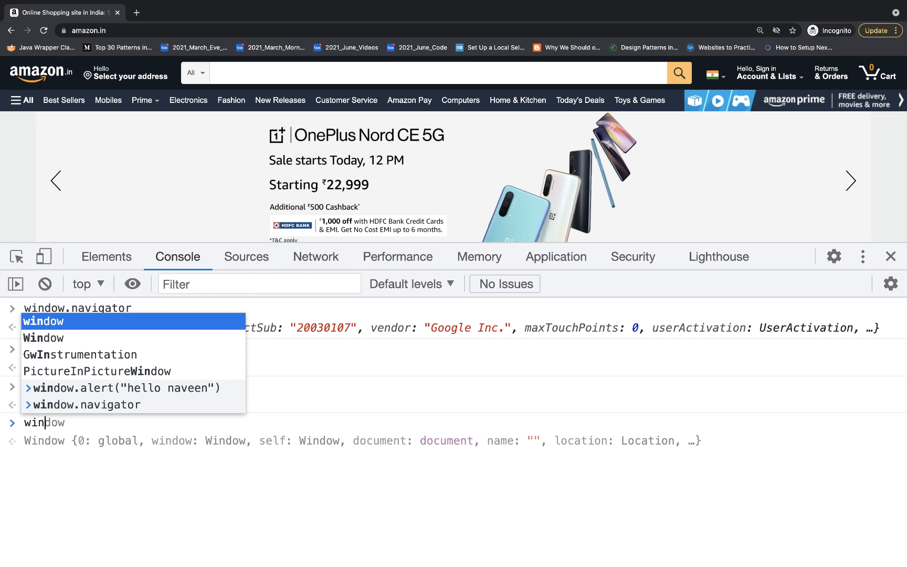
{"action": "key", "text": "Enter"}
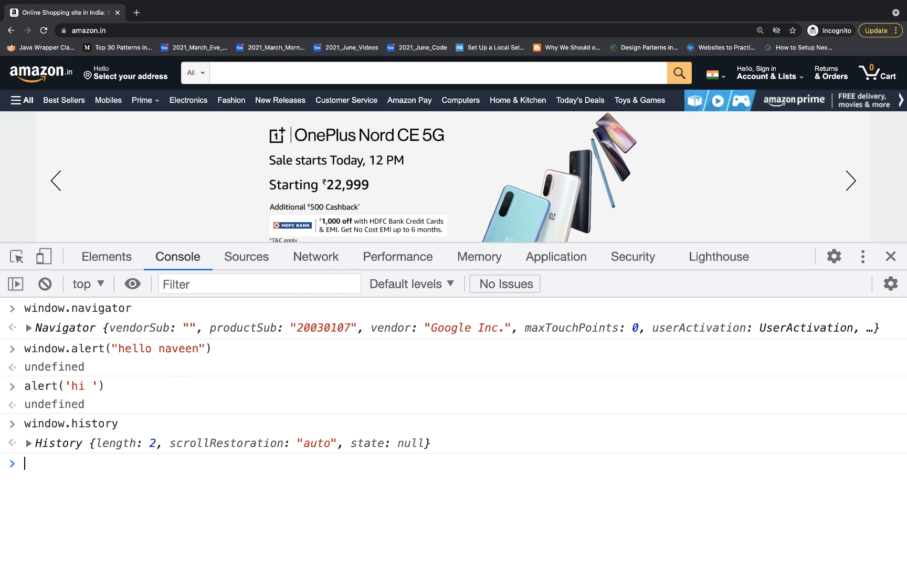
{"action": "left_click", "coordinate": [29, 442]}
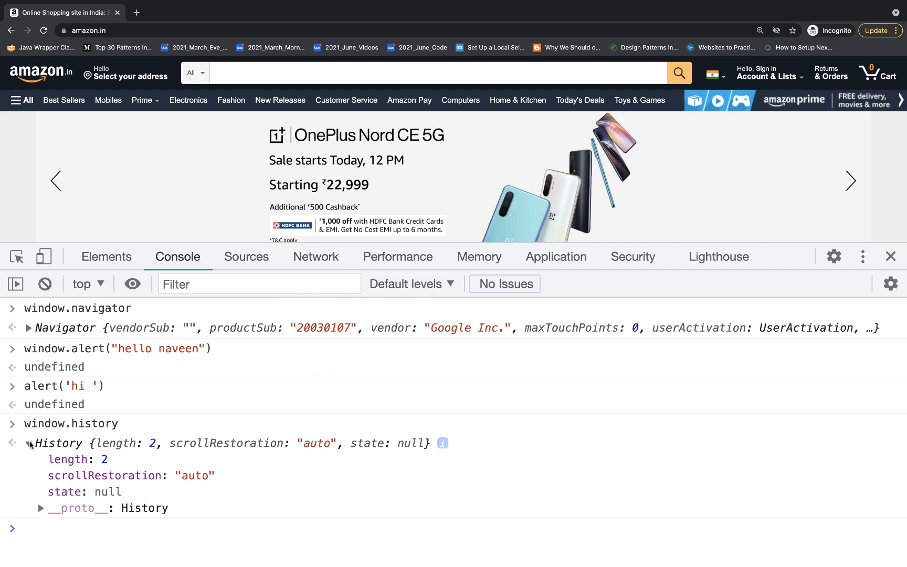
{"action": "left_click", "coordinate": [29, 443]}
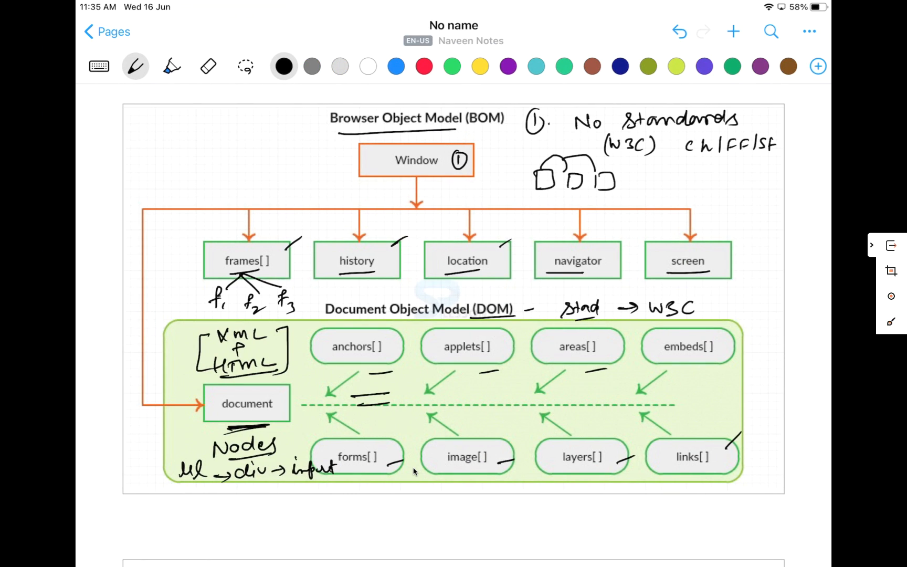
Scroll Nebo back to the annotated BOM/DOM diagram page.
{"action": "scroll", "scroll_direction": "down", "scroll_amount": 3}
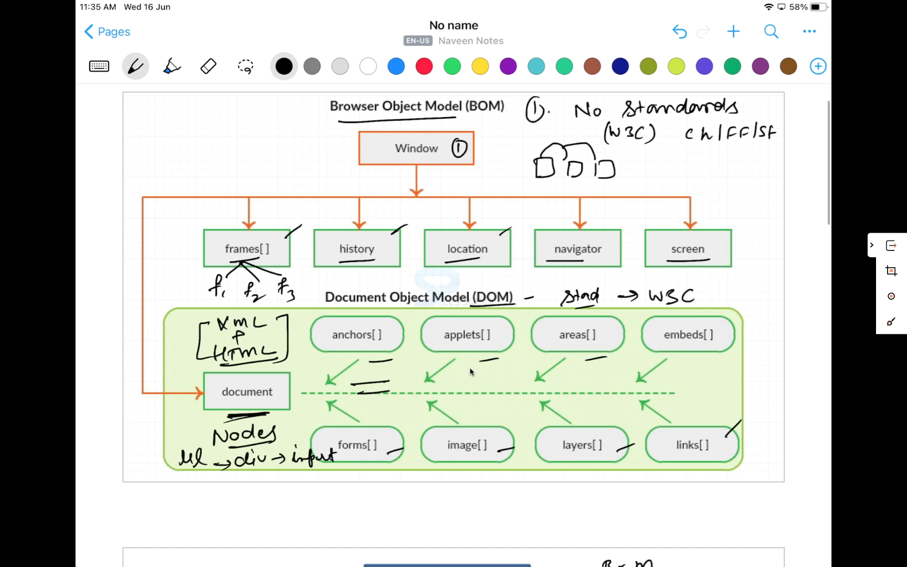
{"action": "mouse_move", "coordinate": [492, 323]}
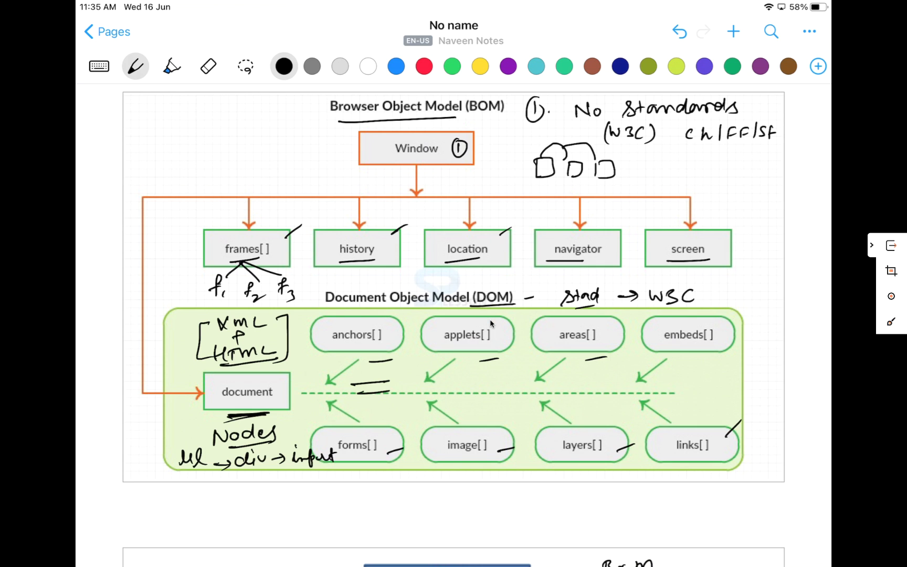